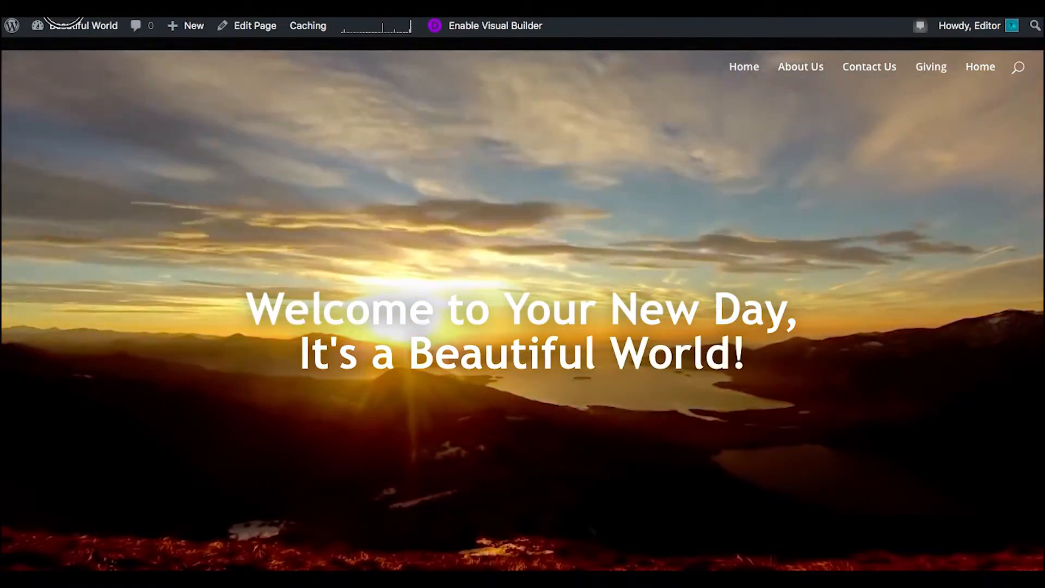
Open the Beautiful World home page in the WordPress page editor
left_click(255, 26)
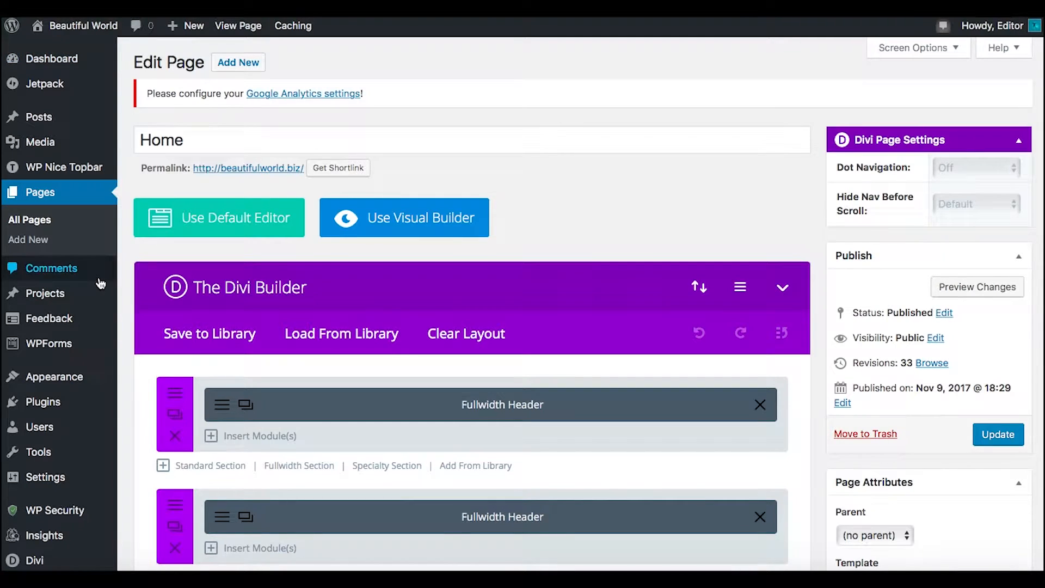
mouse_move(54, 376)
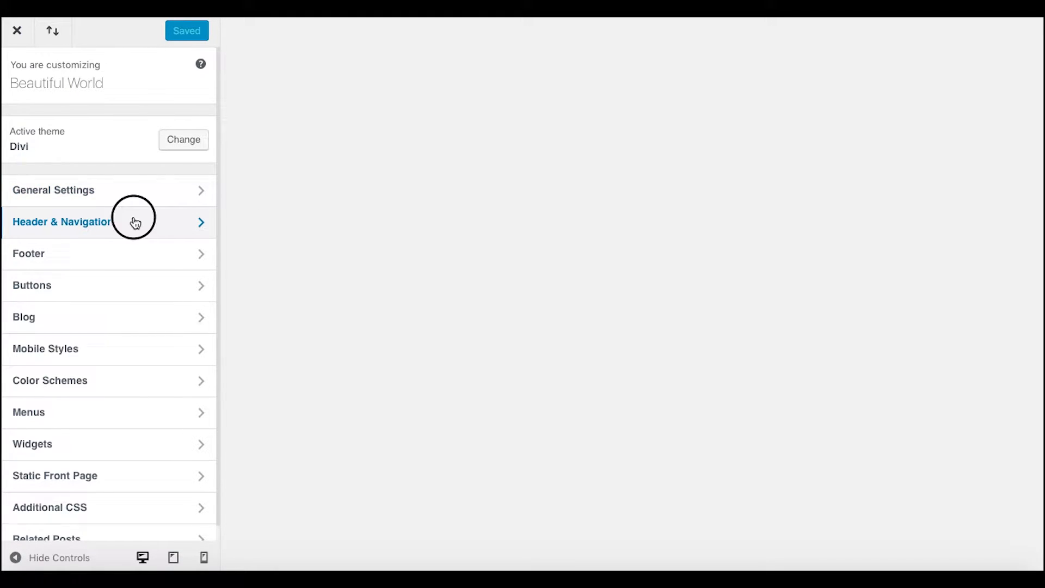
Set the Primary Menu Bar's dropdown menu background colour to dark gray
left_click(63, 222)
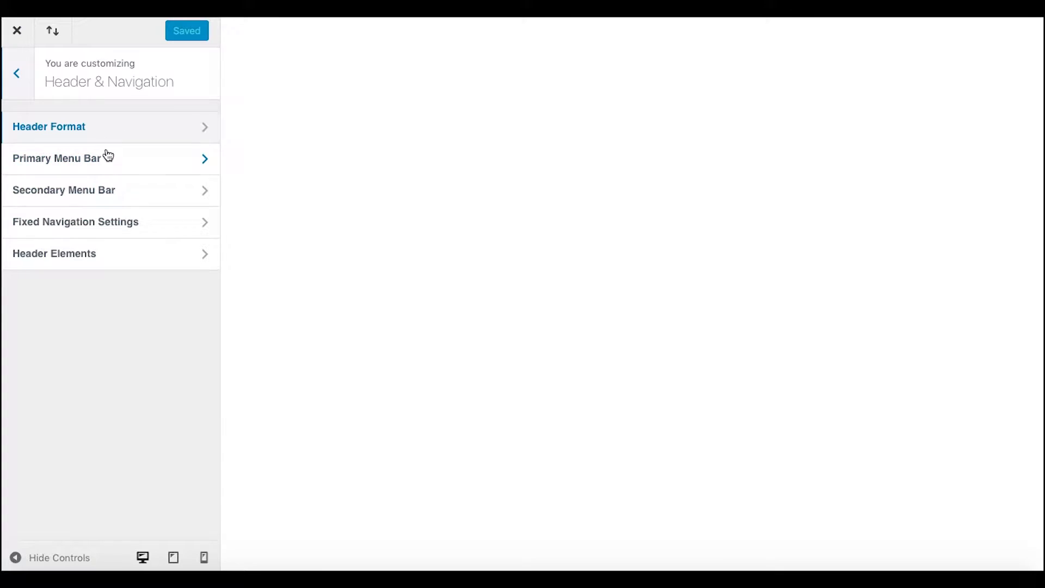
left_click(56, 158)
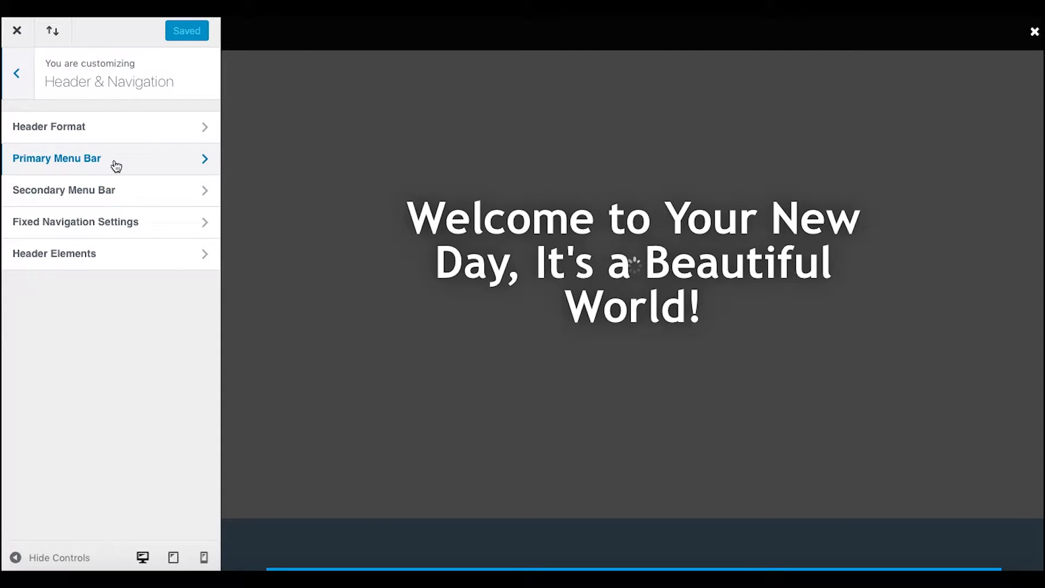
left_click(57, 158)
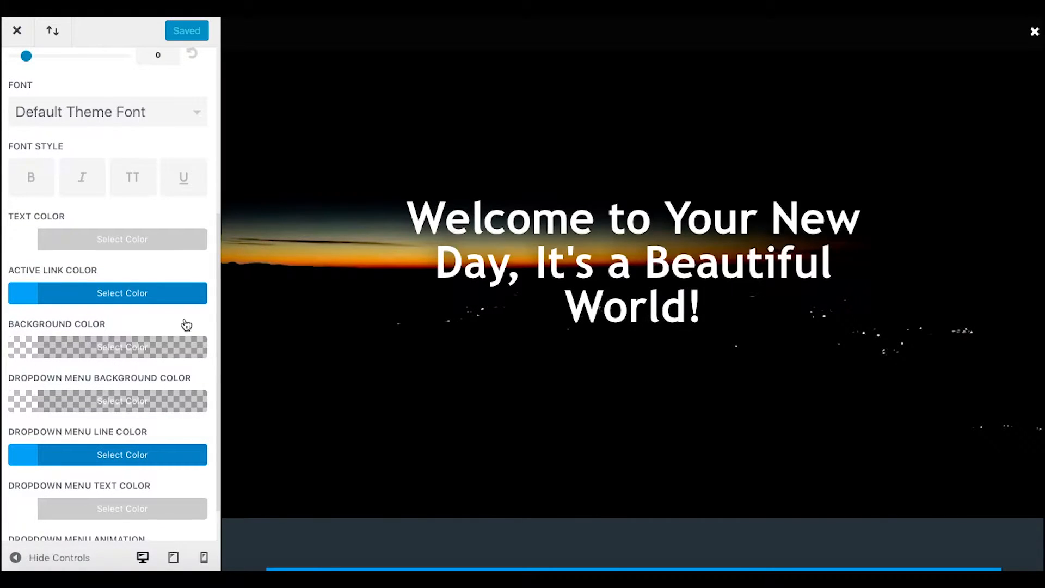
scroll("down", 3)
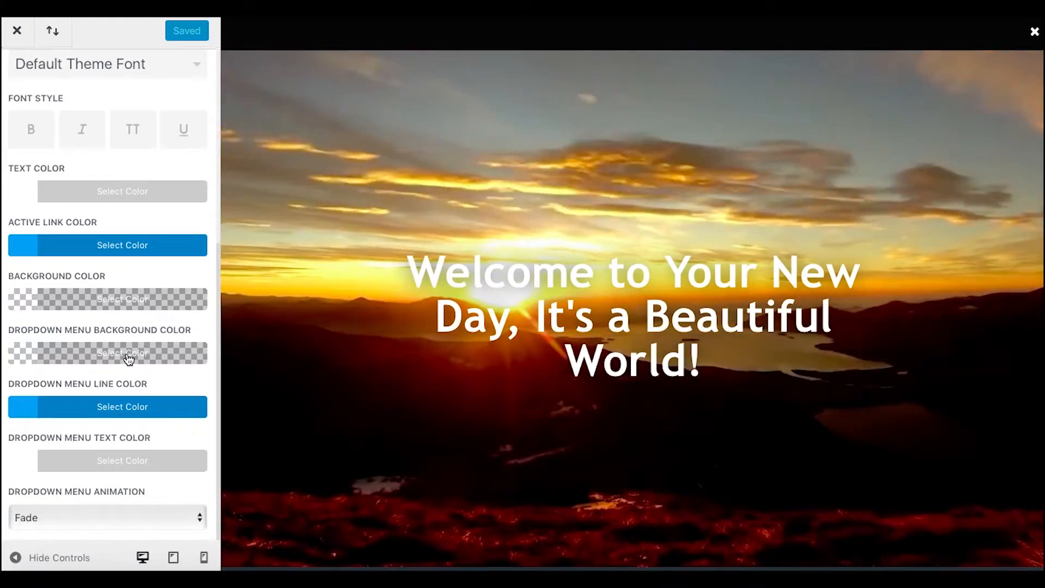
left_click(122, 353)
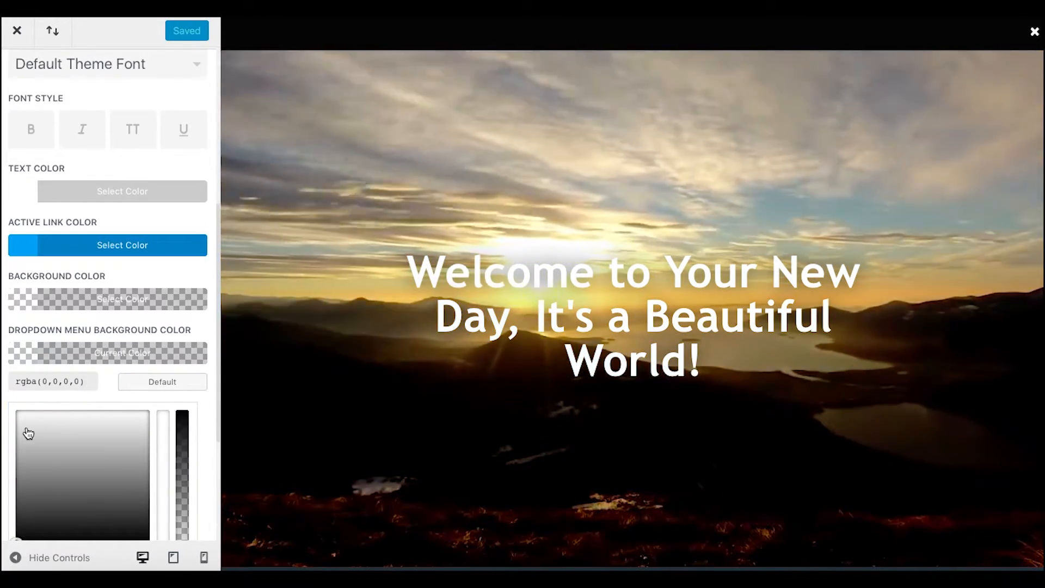
left_click_drag(185, 427, 185, 481)
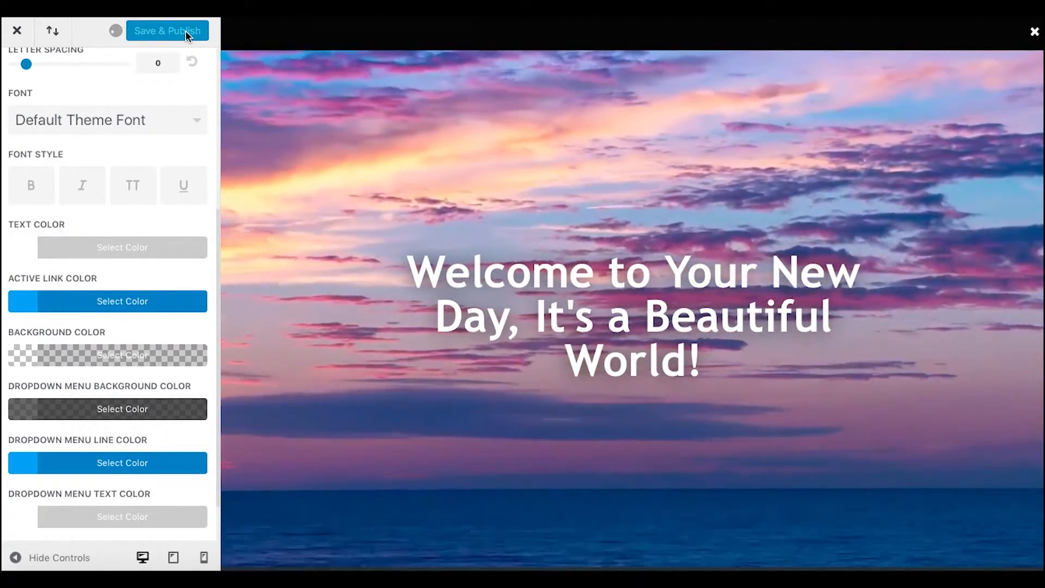
Save and publish the dropdown colour change in the Customizer
left_click(167, 31)
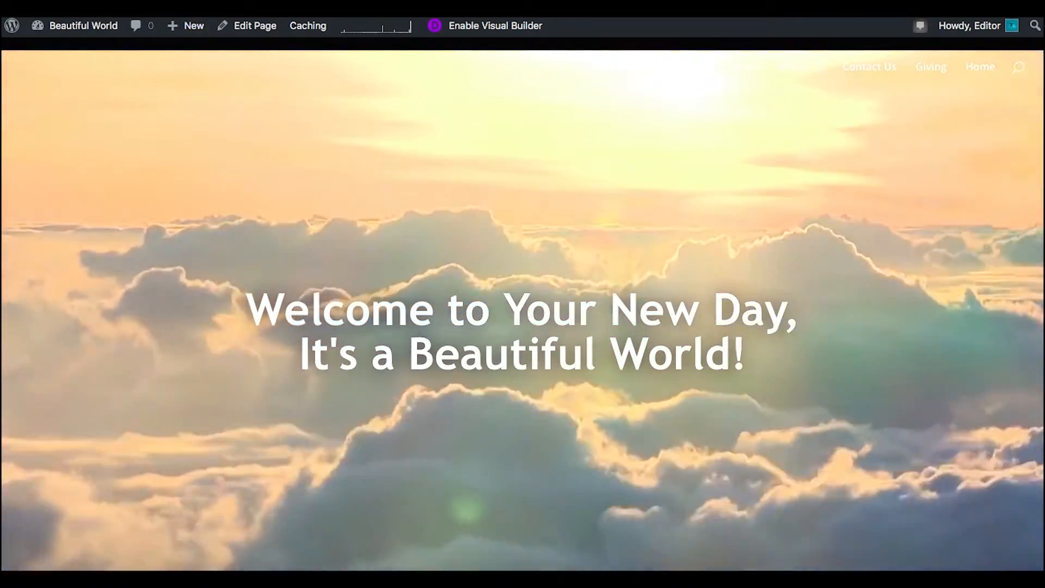
Open the home page editor, preview the live page, then return to the editor
left_click(255, 26)
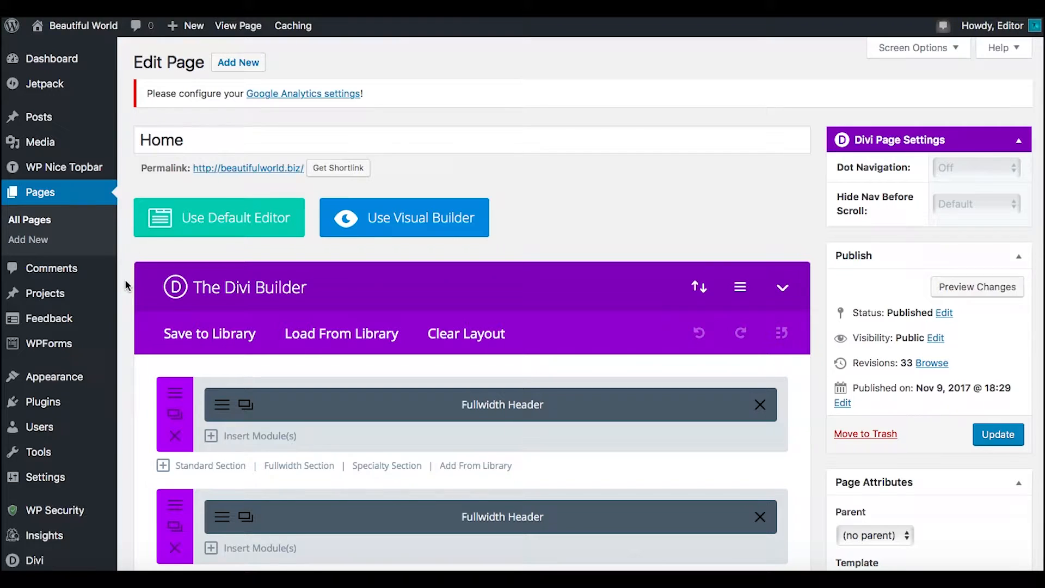
scroll("down", 3)
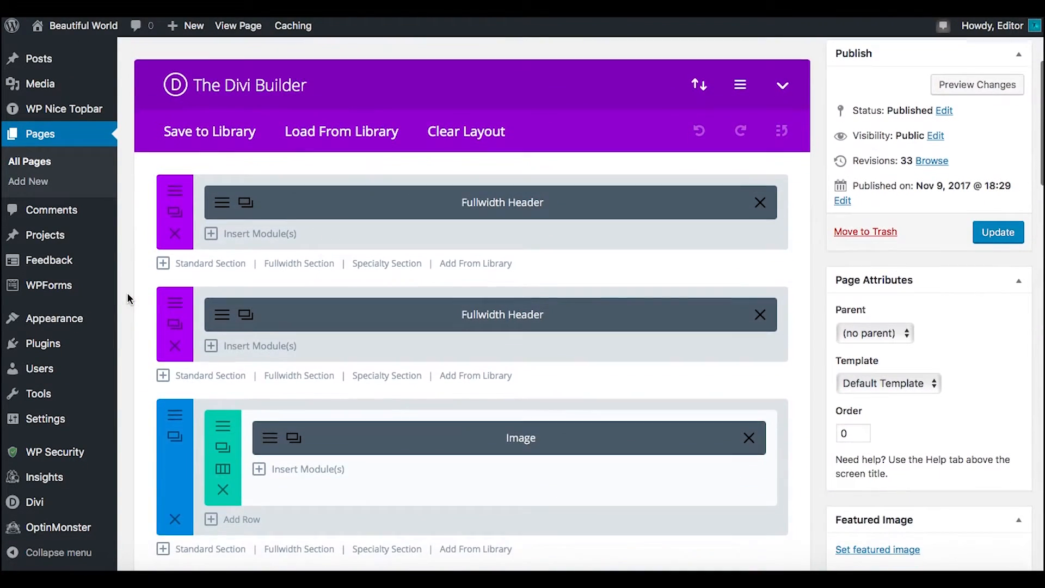
left_click(238, 25)
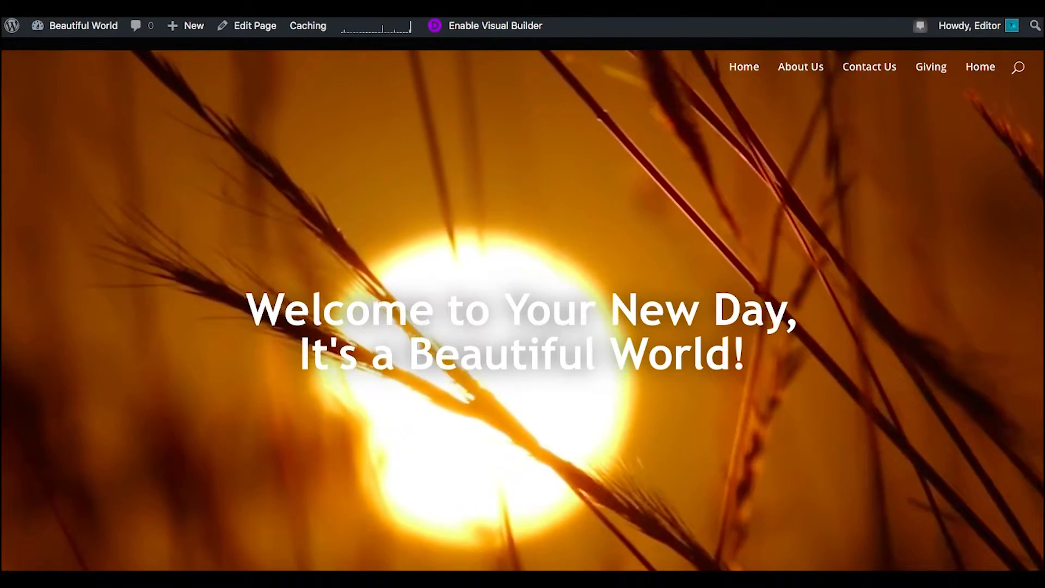
left_click(254, 25)
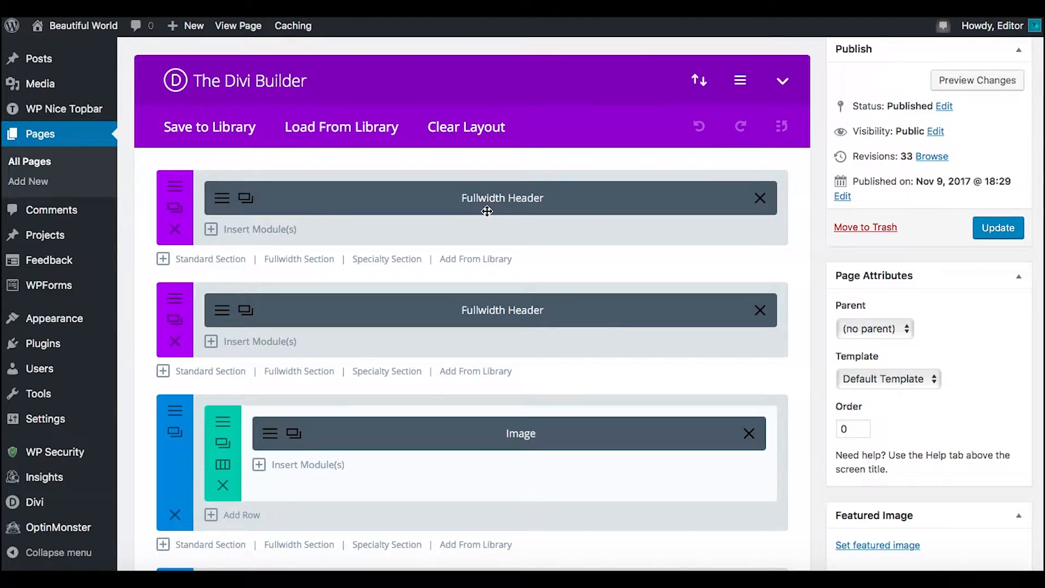
mouse_move(414, 210)
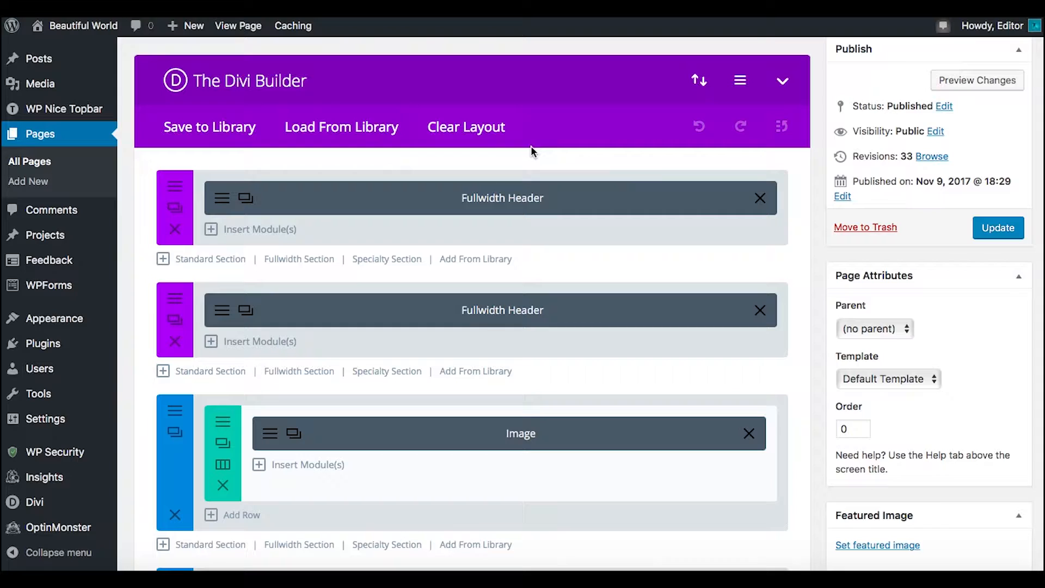
mouse_move(311, 263)
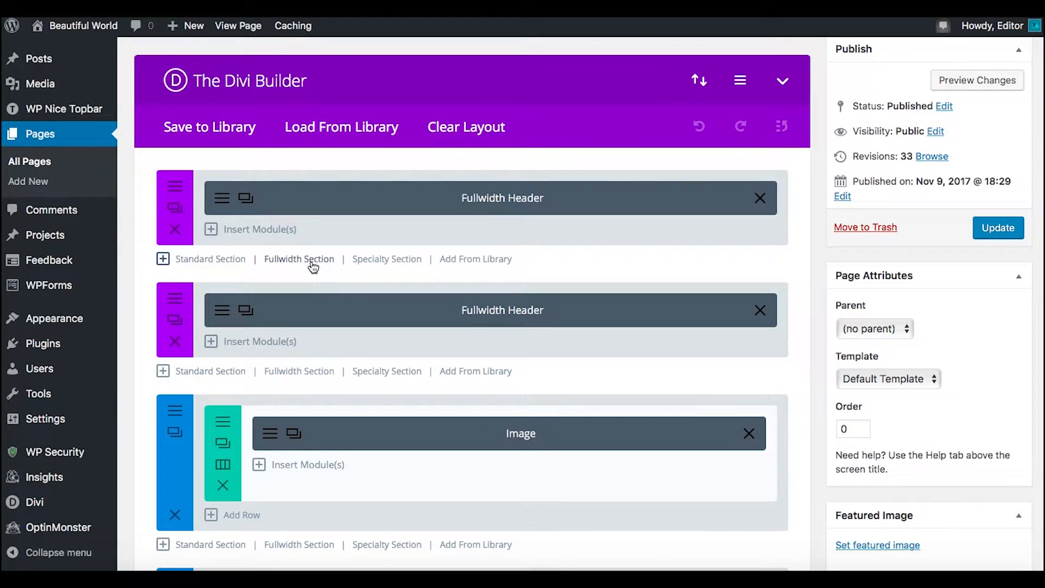
mouse_move(291, 264)
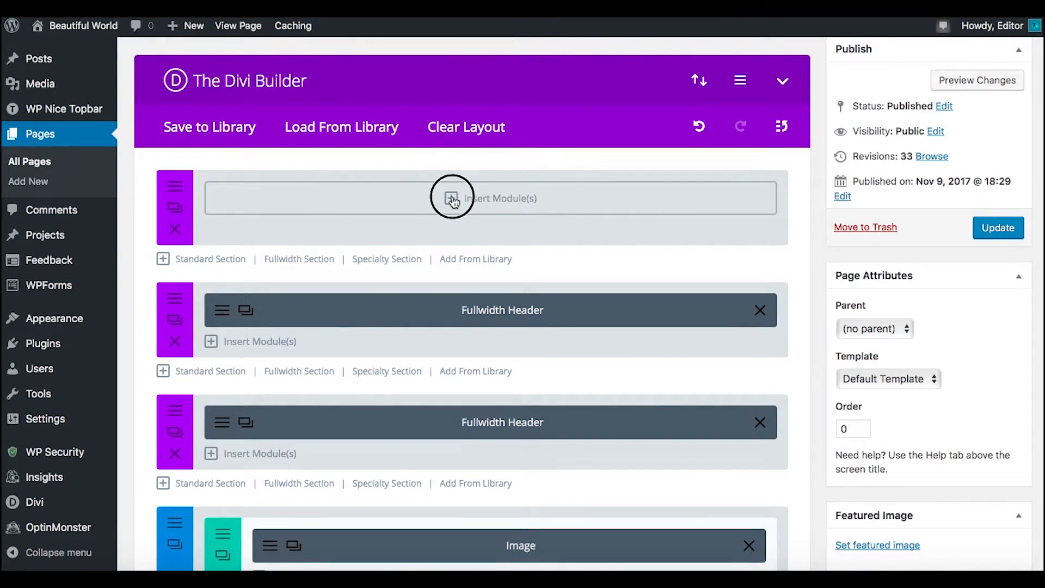
Add and save a Fullwidth Header module, then delete that extra header section
left_click(452, 198)
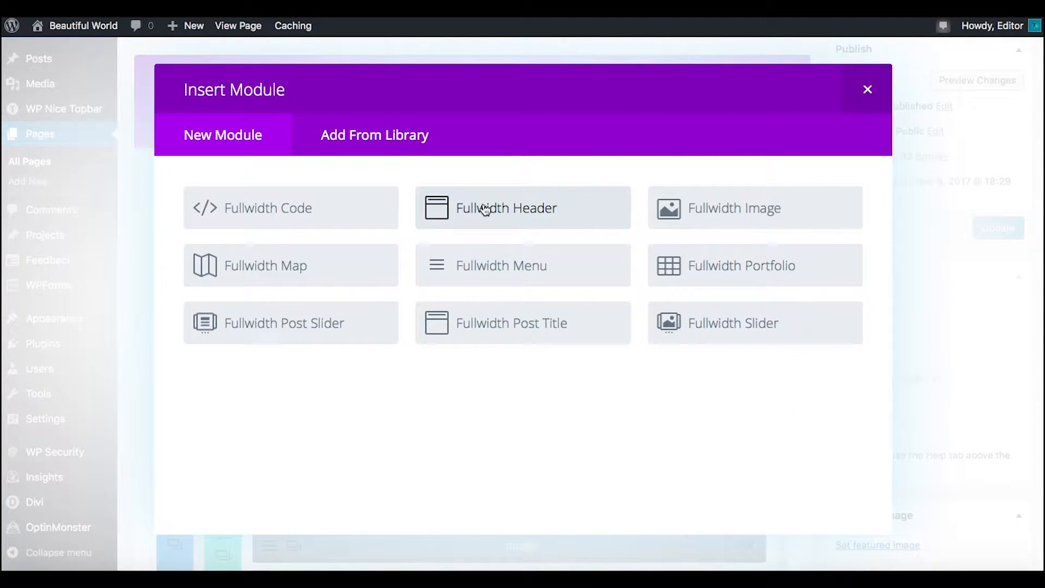
left_click(522, 207)
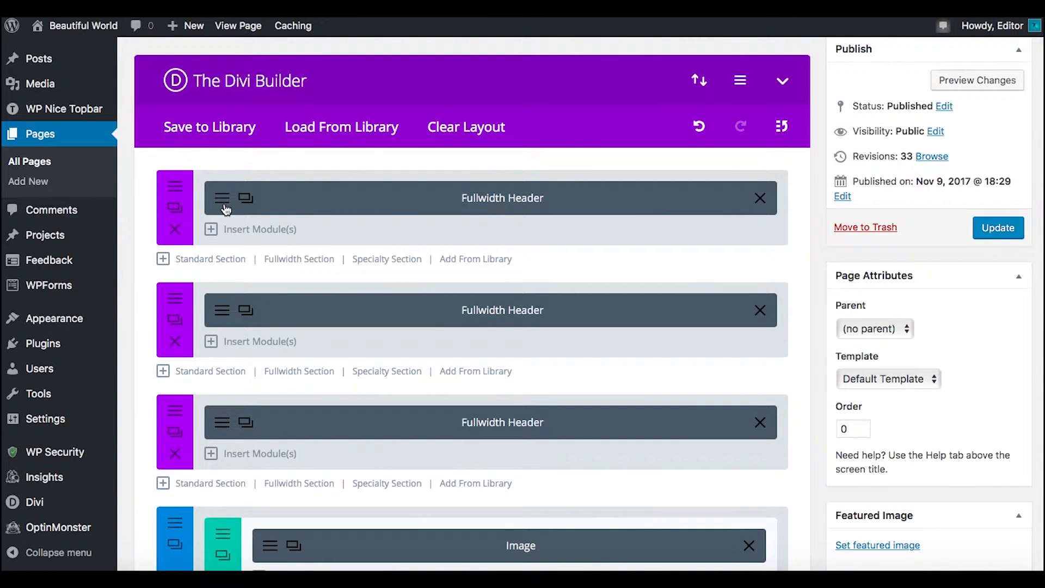
mouse_move(196, 213)
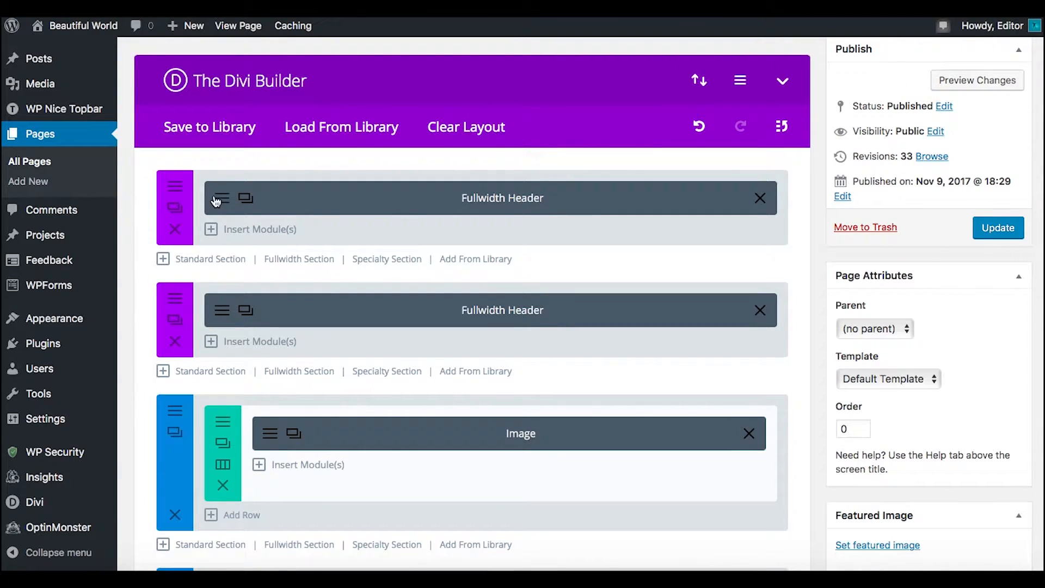
mouse_move(290, 200)
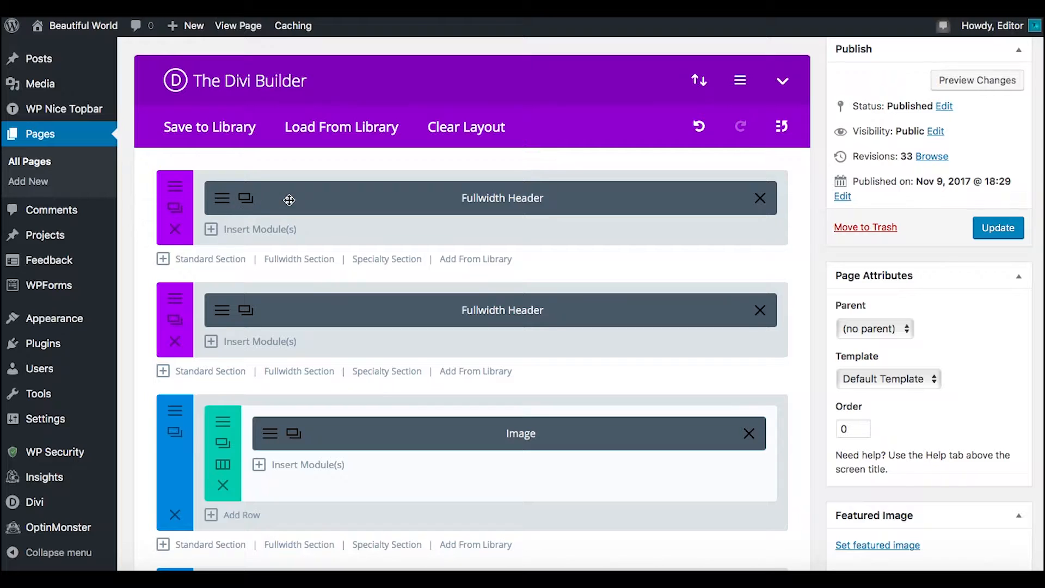
mouse_move(217, 214)
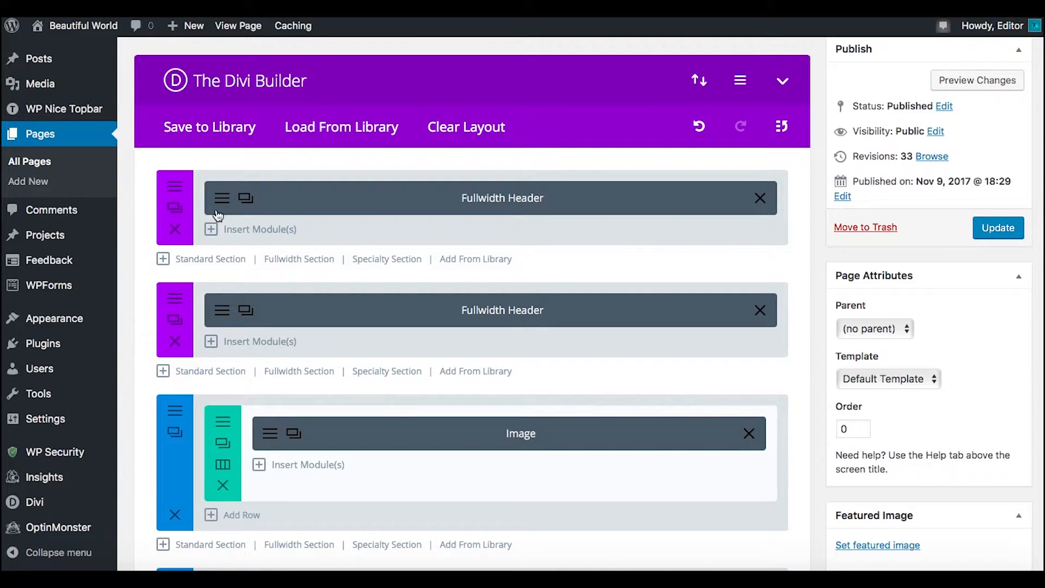
mouse_move(297, 192)
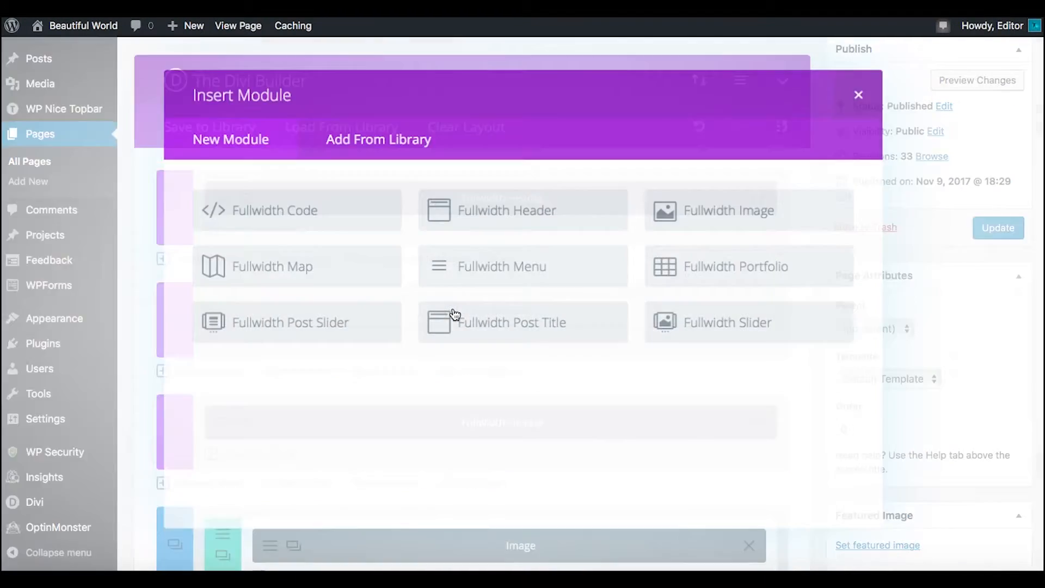
left_click(508, 210)
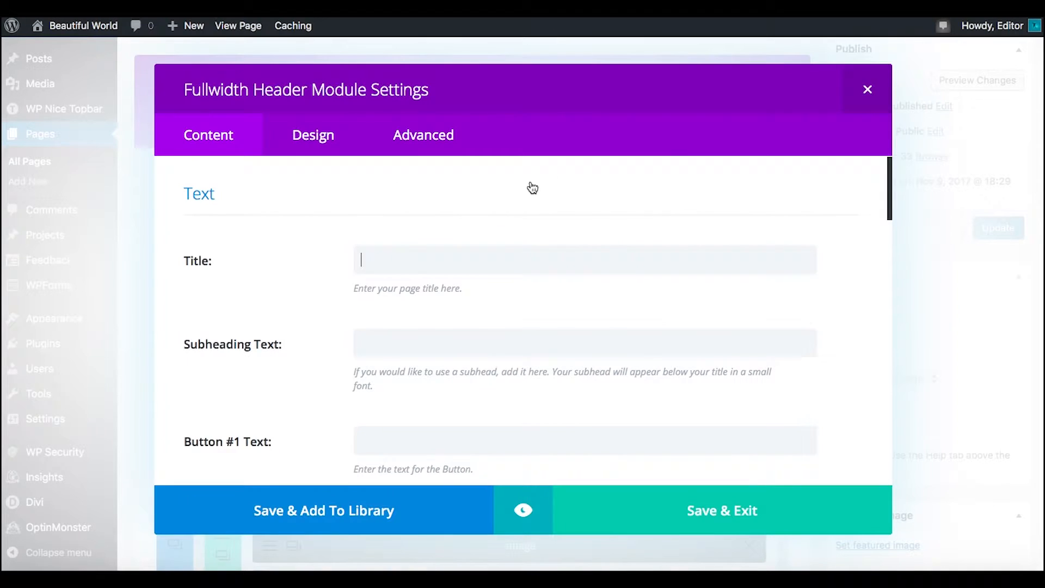
left_click(722, 510)
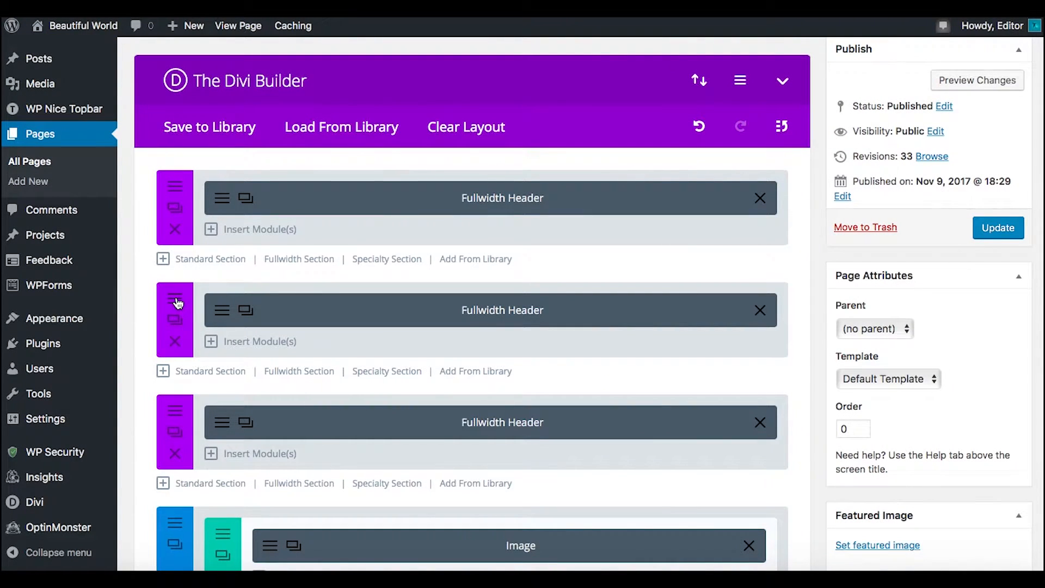
mouse_move(176, 298)
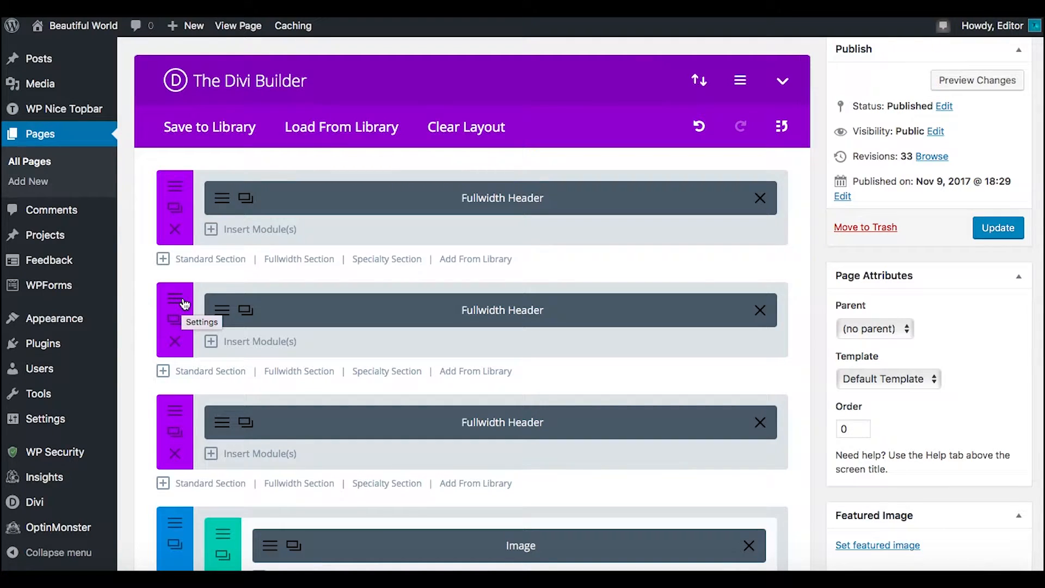
left_click(175, 298)
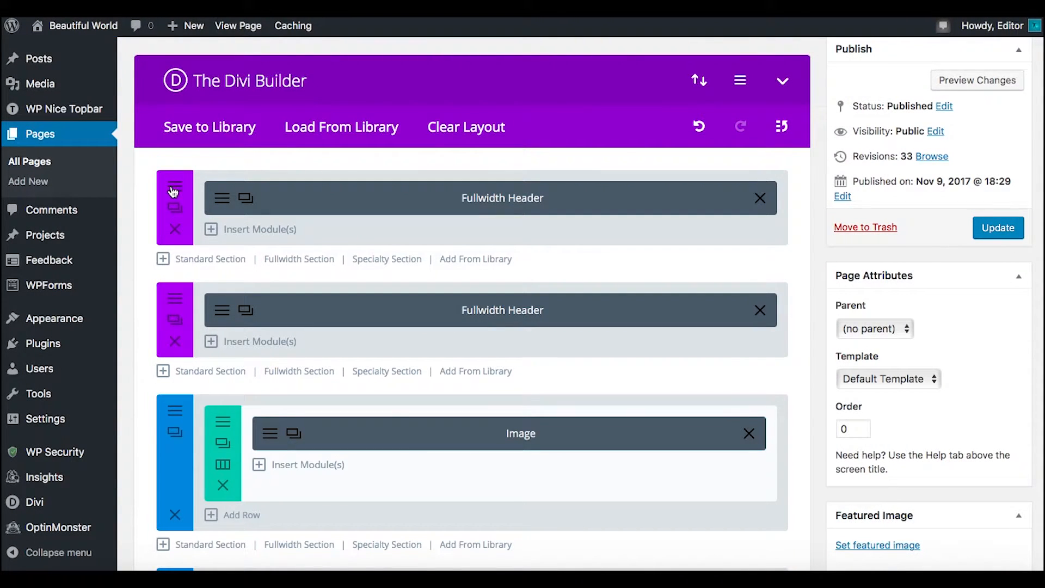
Review the first section's MP4 and WebM background videos and 1920x1080 video dimensions
left_click(175, 187)
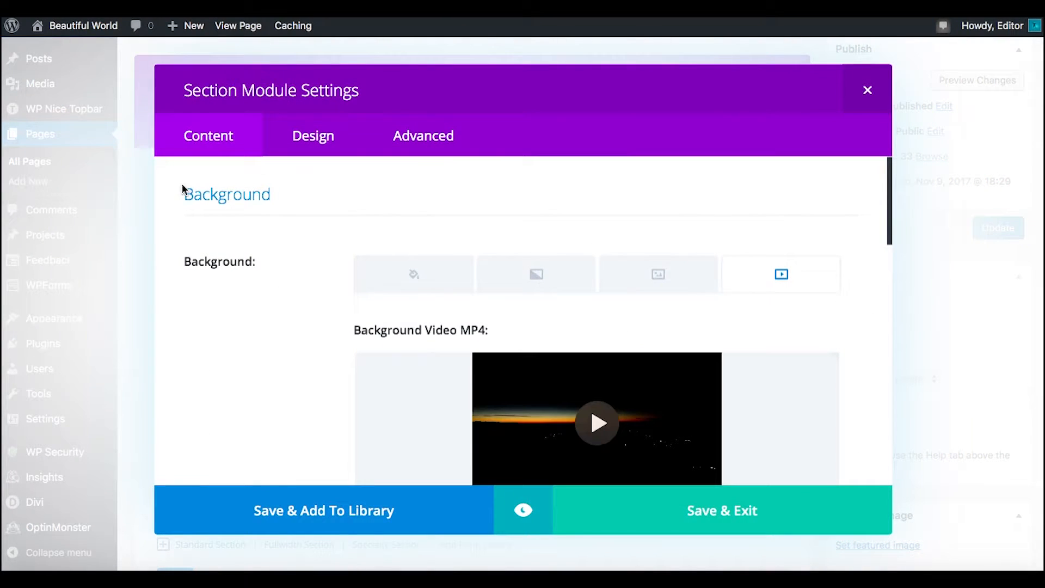
scroll("down", 3)
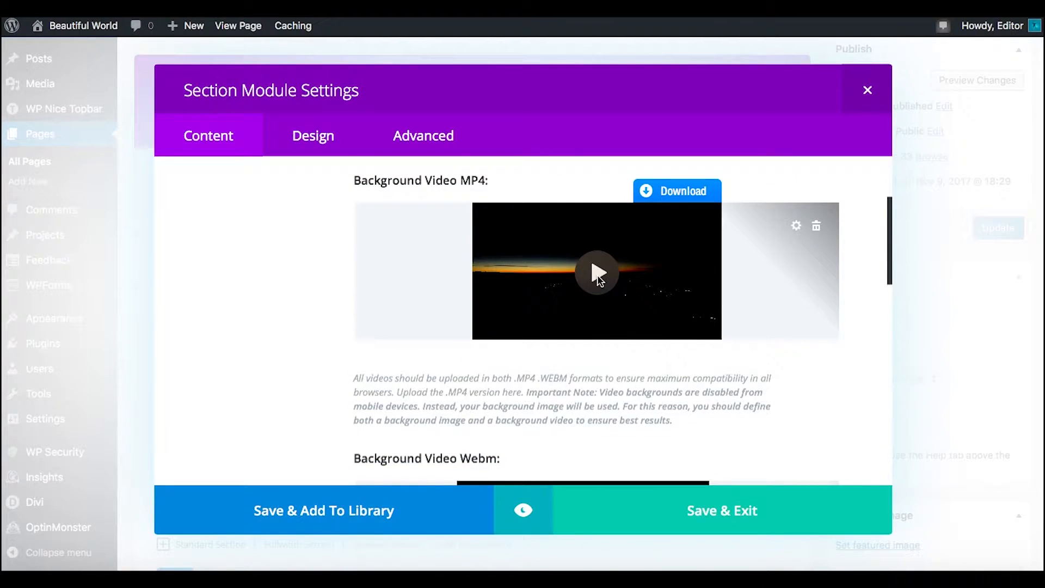
mouse_move(477, 184)
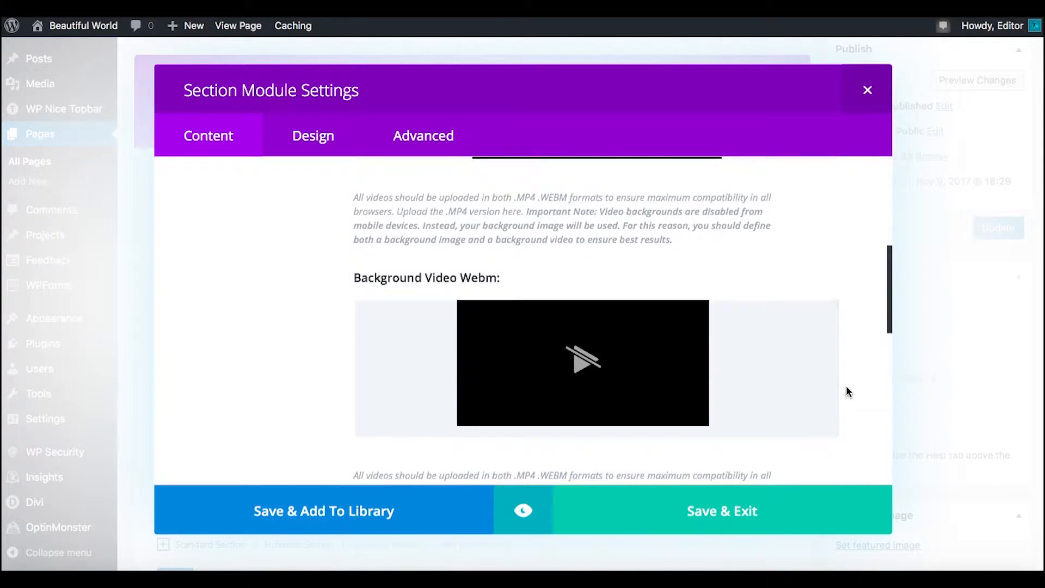
scroll("down", 3)
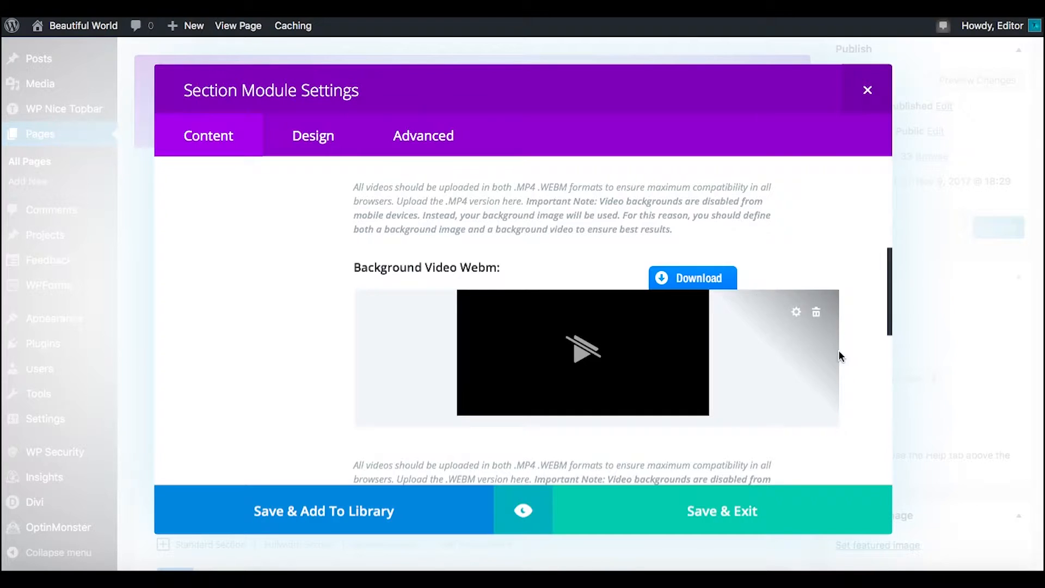
scroll("down", 3)
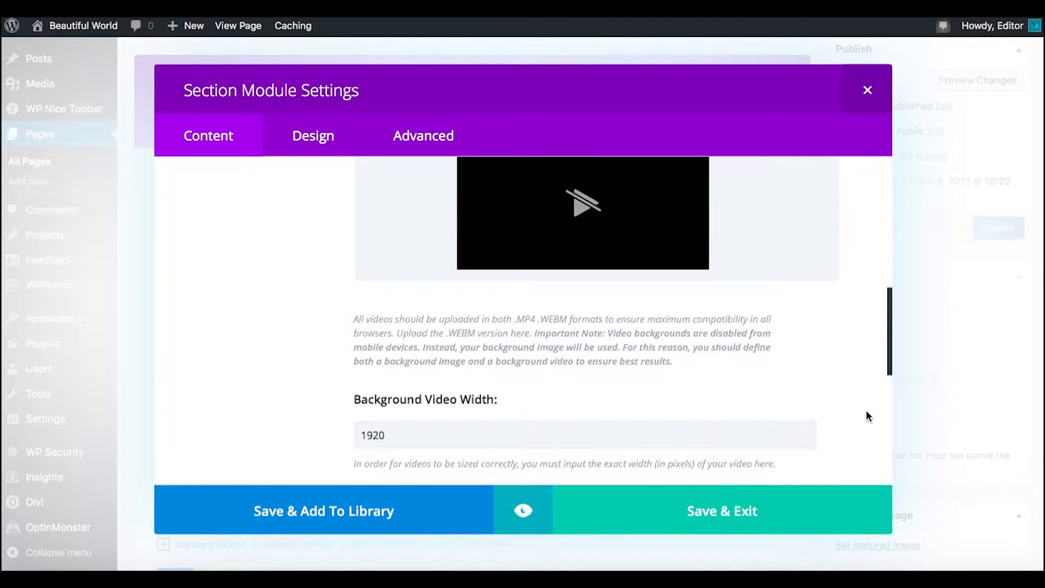
scroll("down", 3)
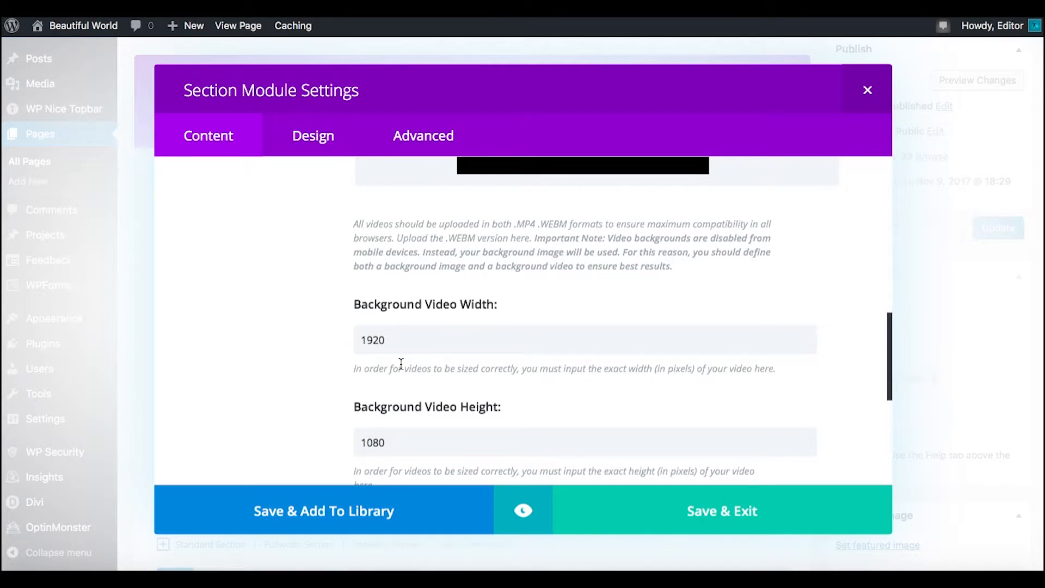
scroll("down", 3)
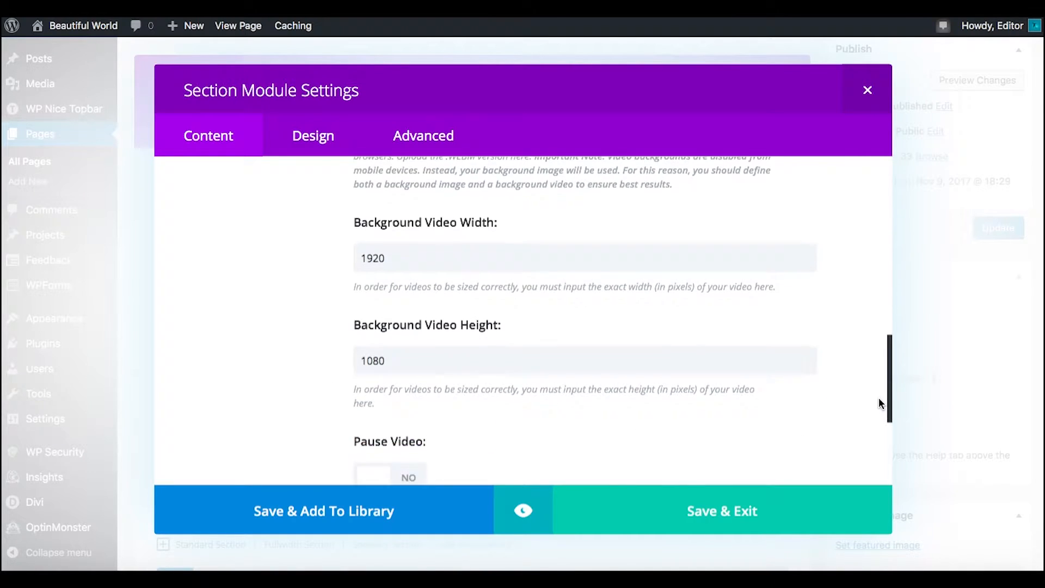
scroll("down", 3)
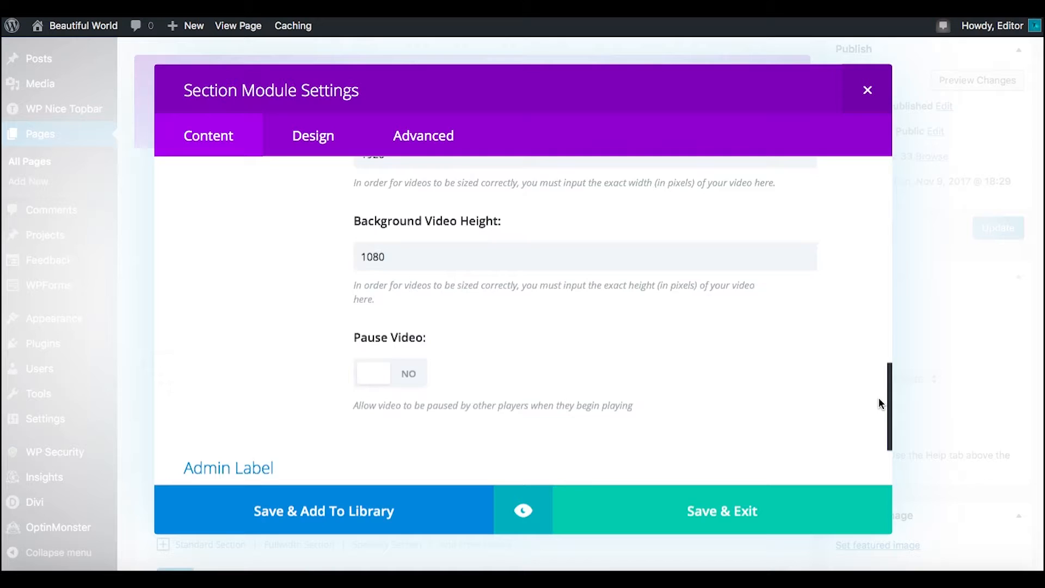
scroll("down", 3)
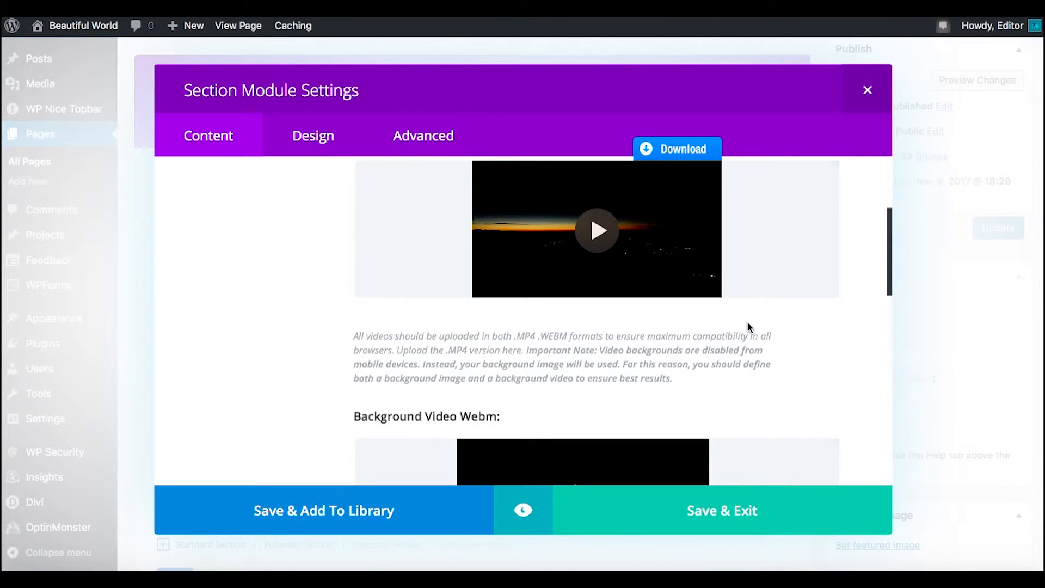
scroll("down", 3)
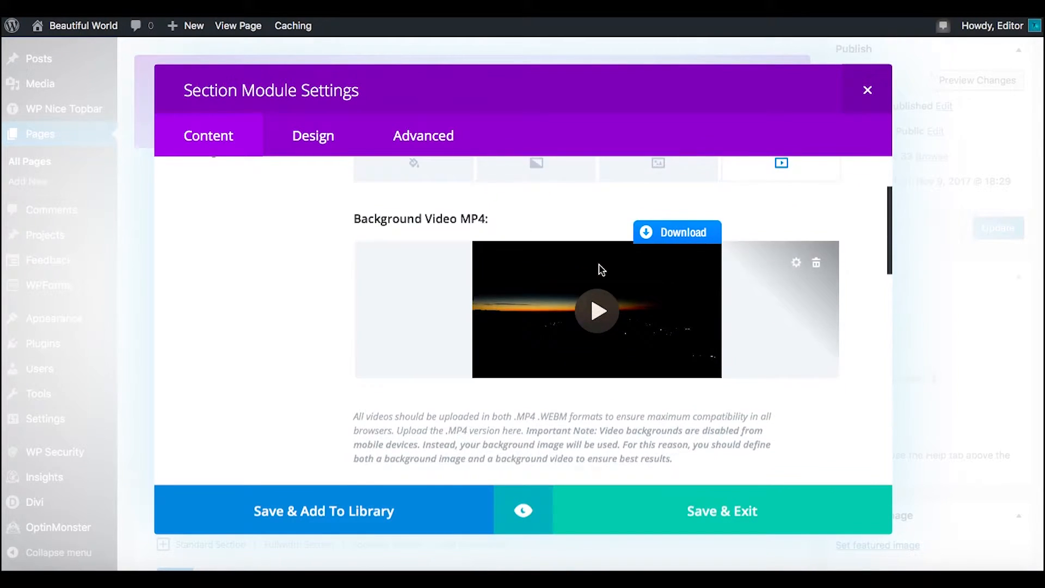
scroll("down", 3)
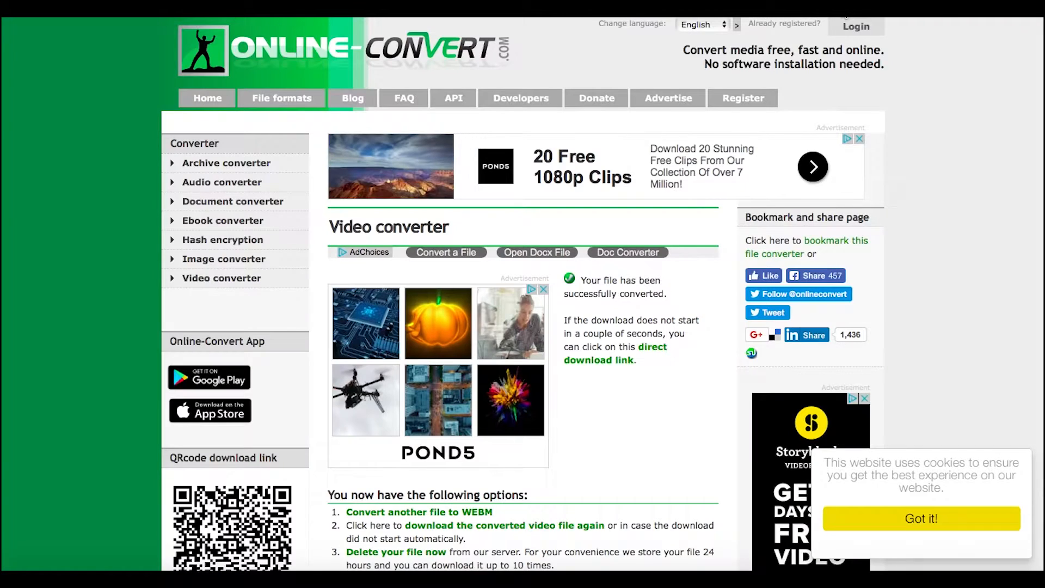
mouse_move(389, 62)
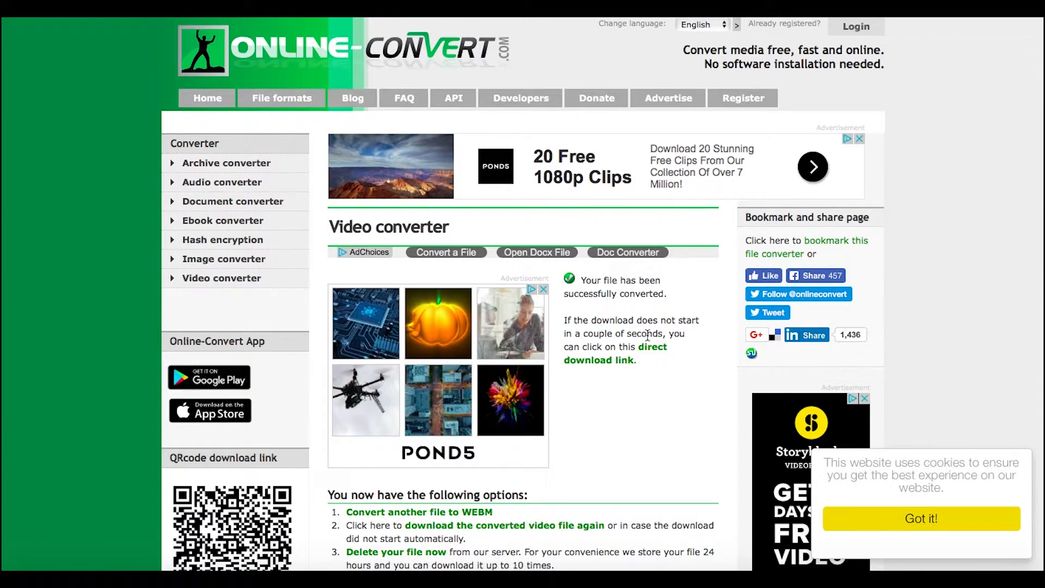
Start a WebM file upload on Online-Convert.com, then cancel the file selection
scroll("down", 3)
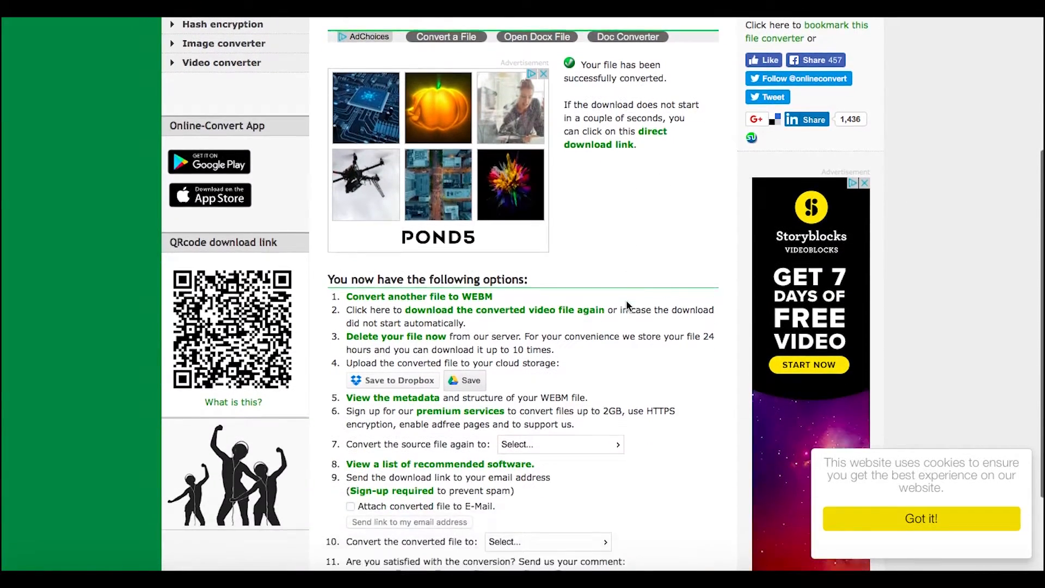
scroll("down", 3)
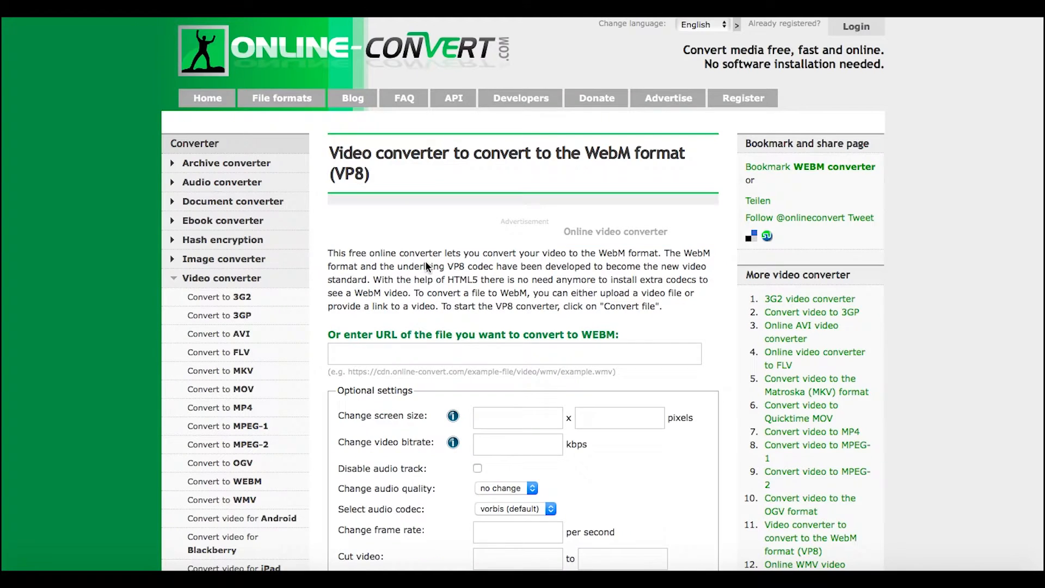
scroll("down", 3)
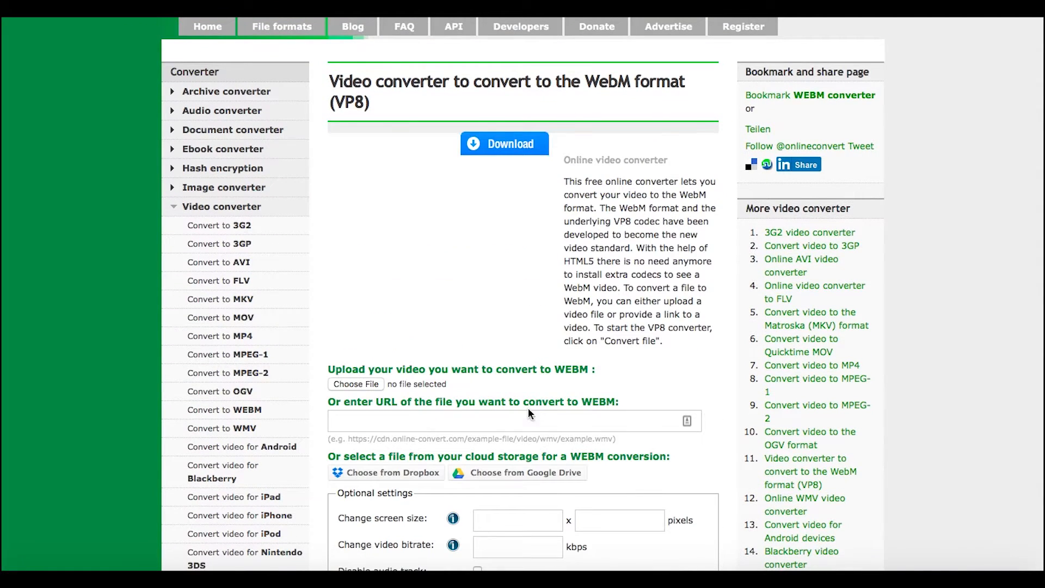
scroll("down", 3)
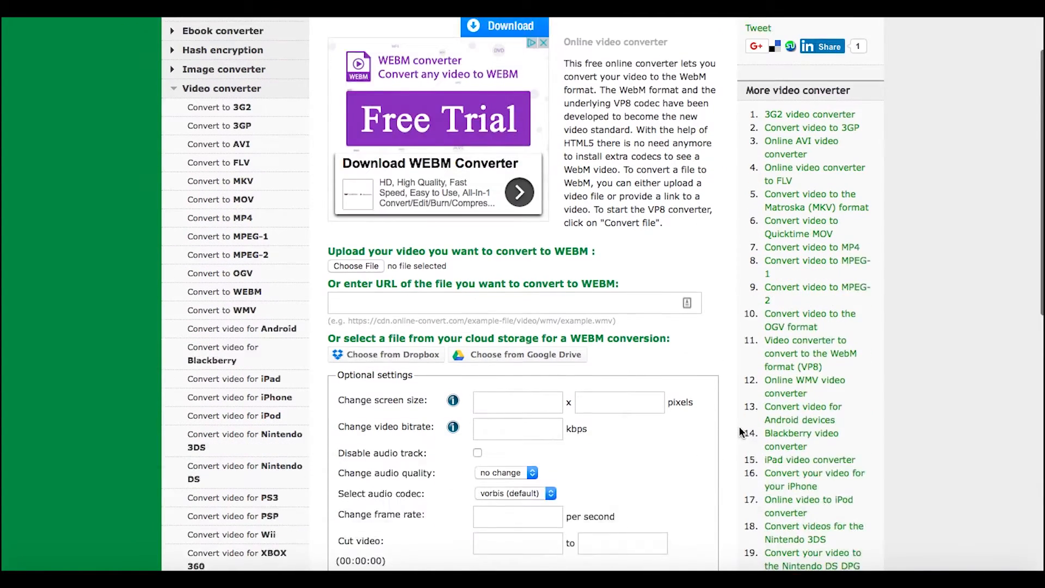
scroll("down", 3)
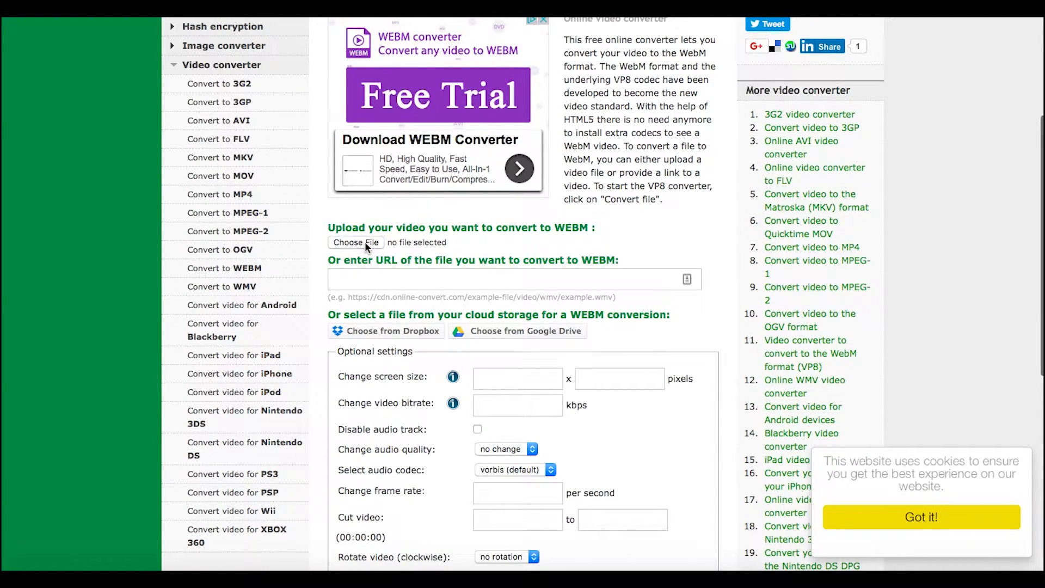
left_click(356, 242)
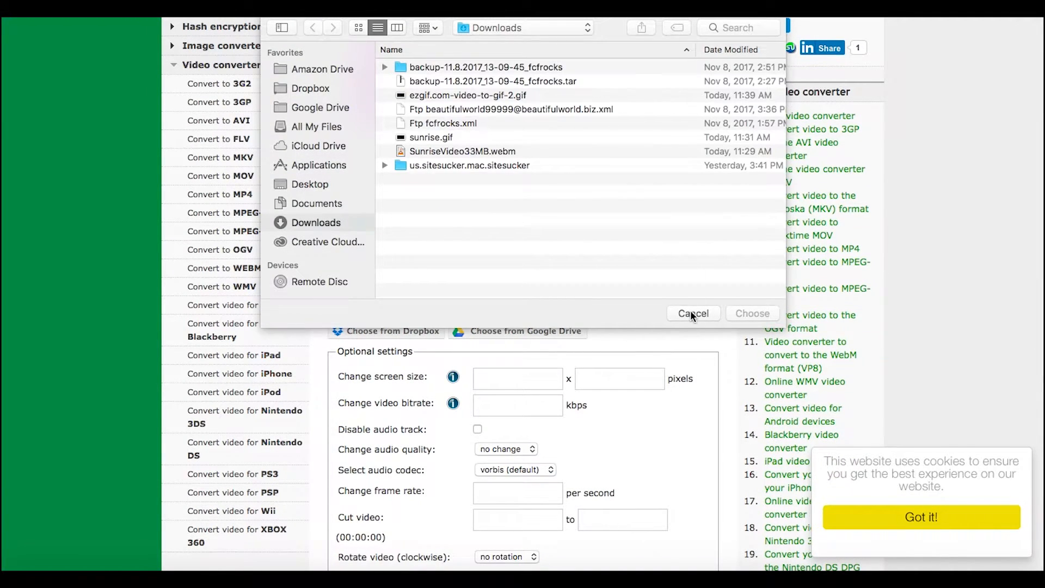
left_click(693, 314)
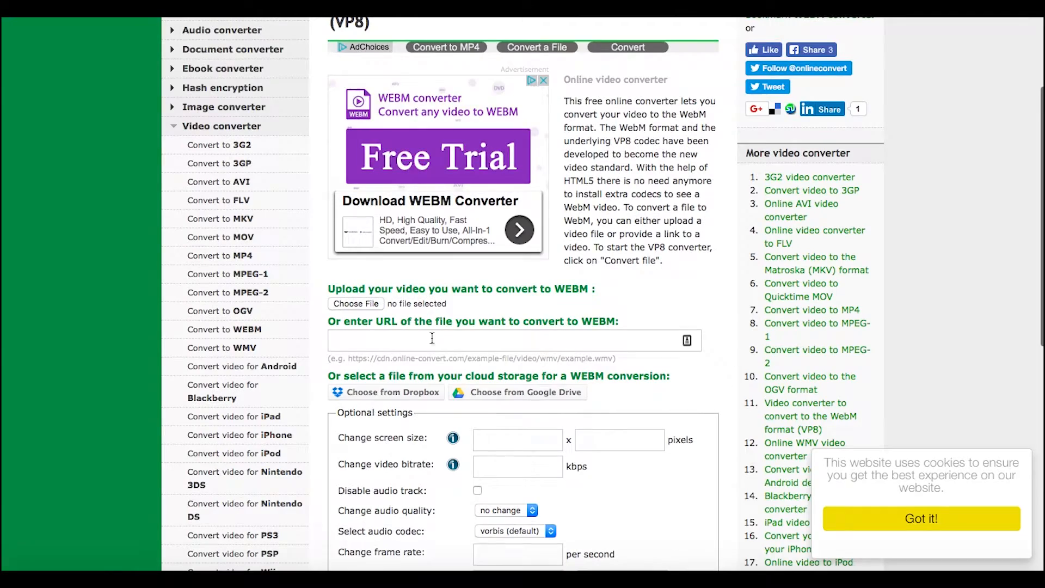
scroll("down", 3)
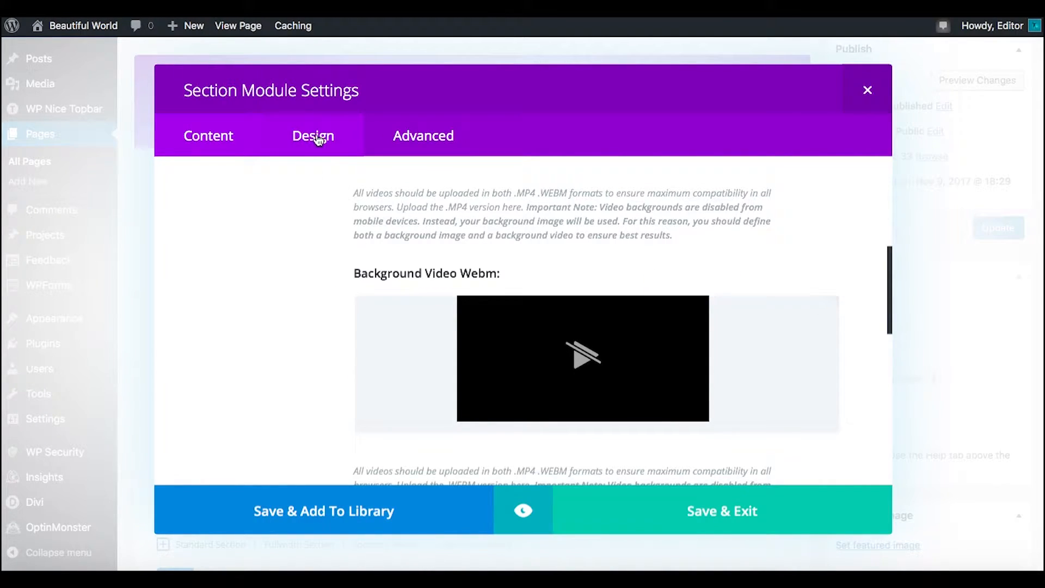
Disable the section on phones and tablets in its Advanced tab Visibility settings
left_click(312, 136)
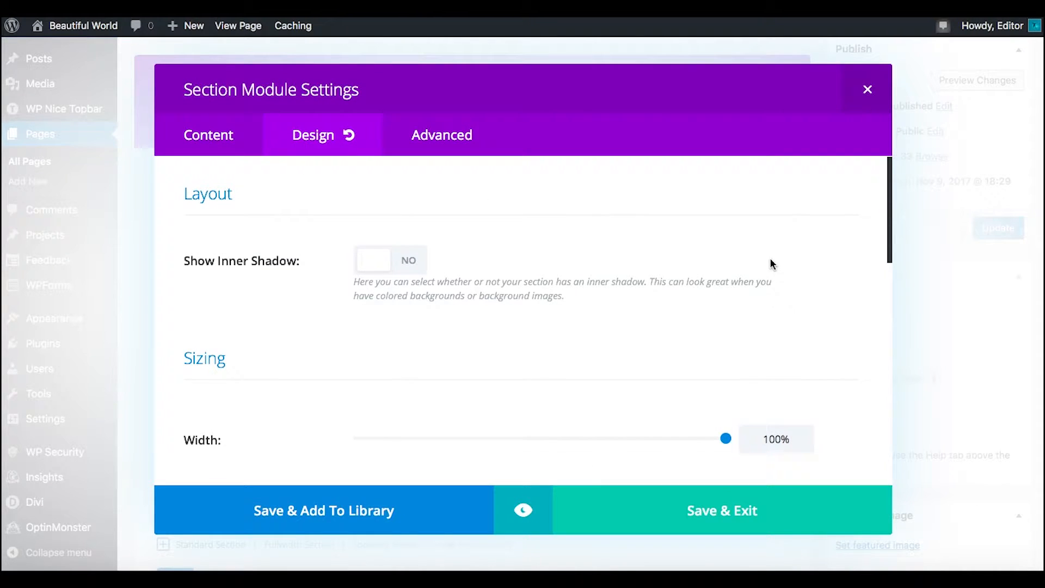
scroll("down", 3)
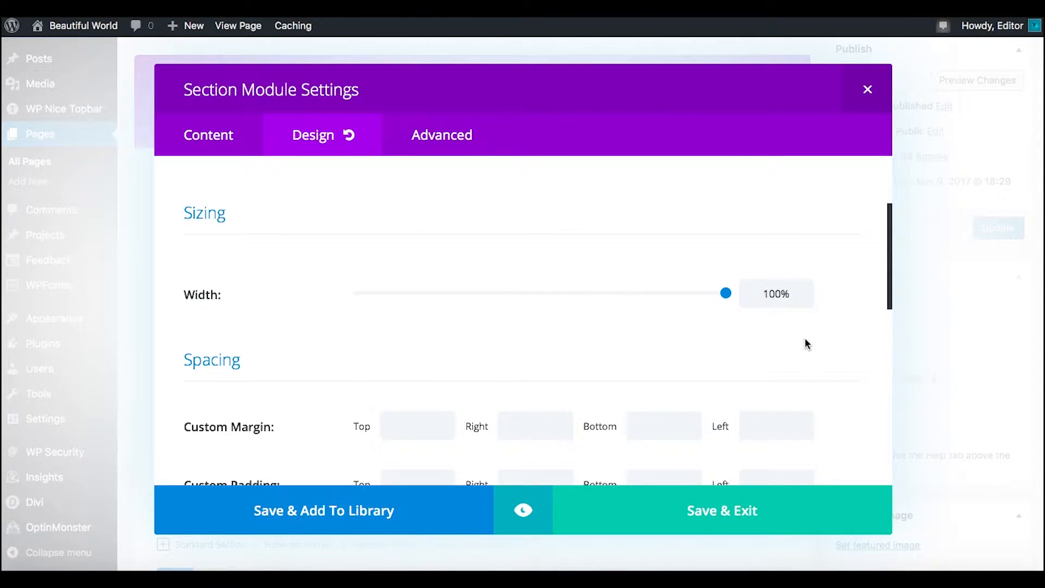
scroll("down", 3)
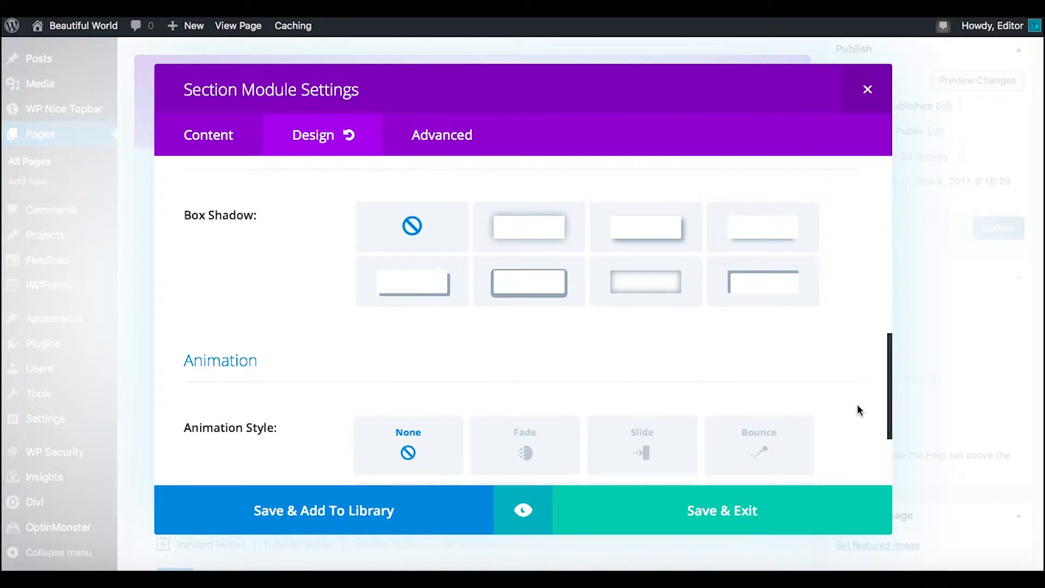
scroll("down", 3)
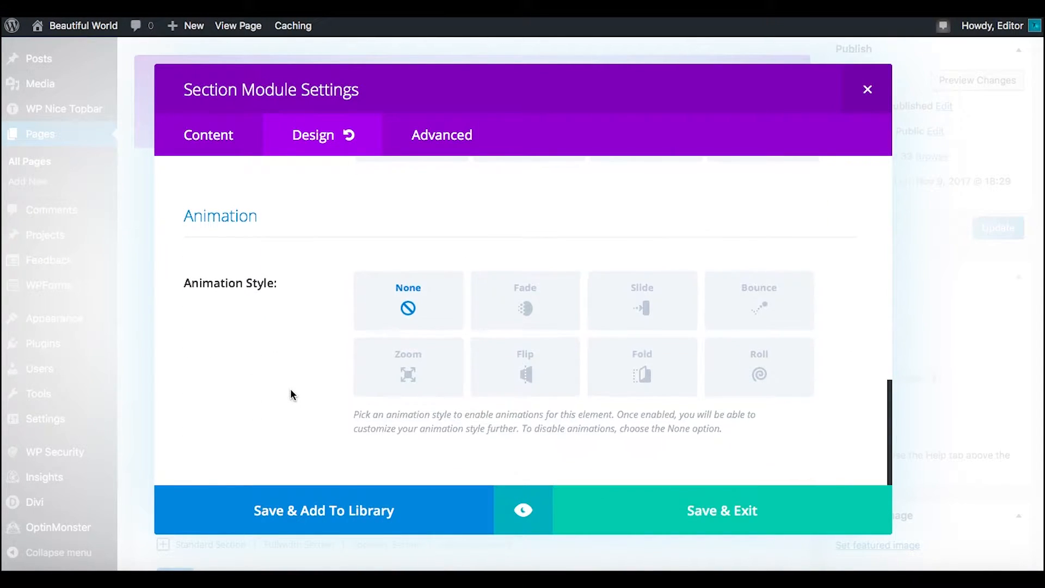
left_click(424, 134)
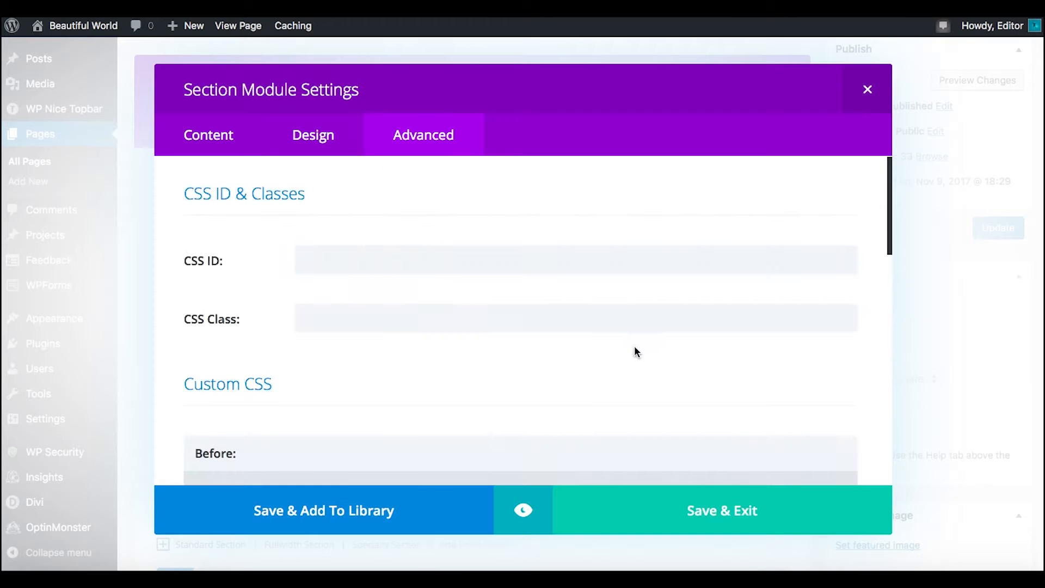
scroll("down", 3)
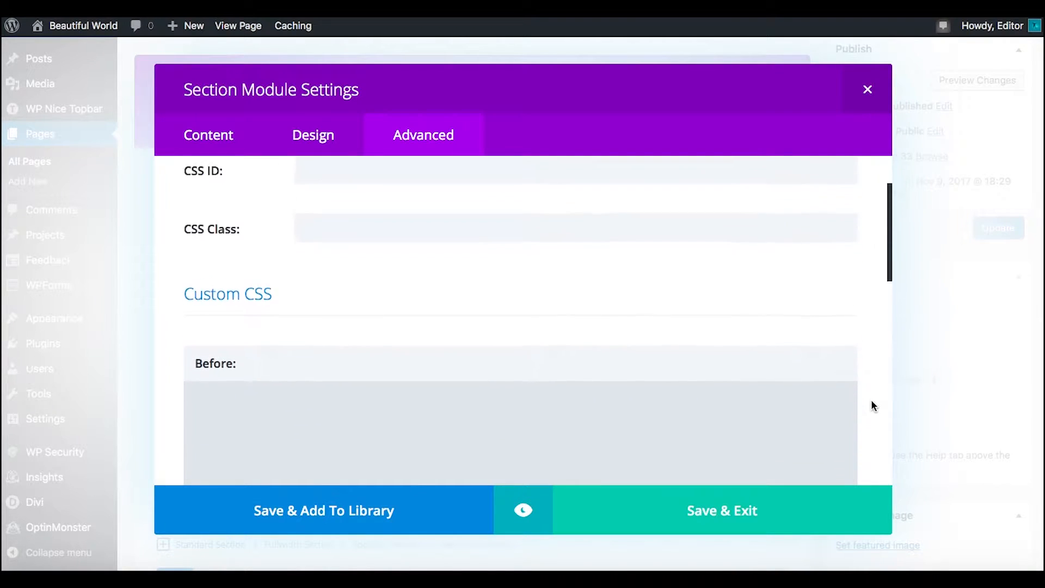
scroll("down", 3)
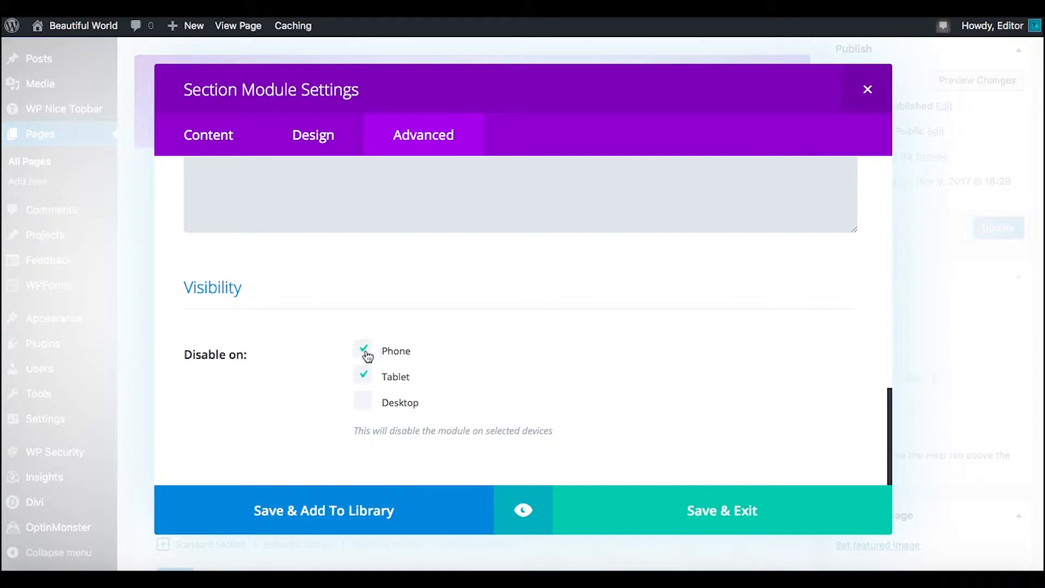
mouse_move(512, 437)
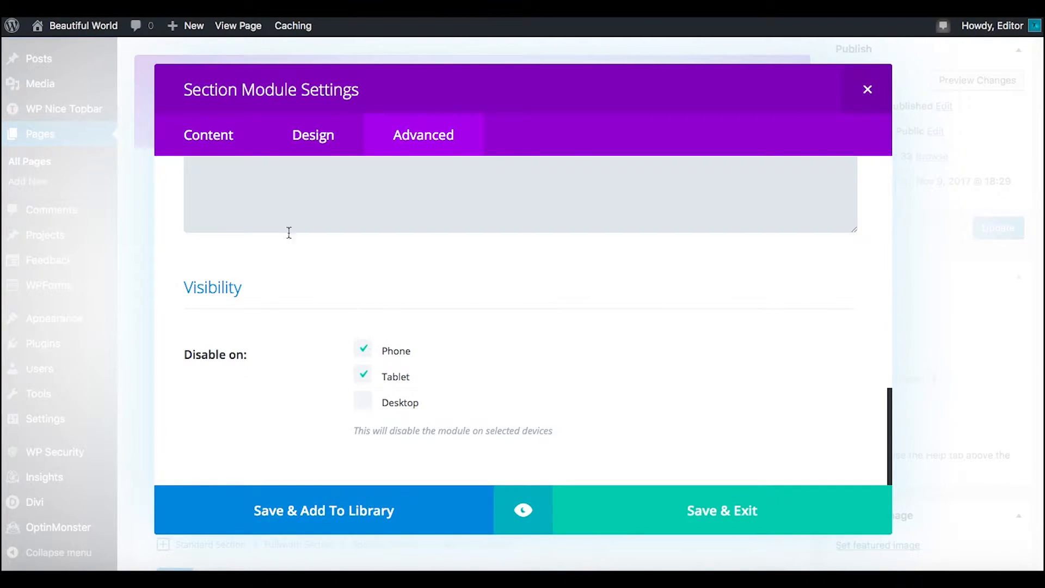
Check the MP4 background note, then tick Tablet under Advanced > Visibility
left_click(208, 134)
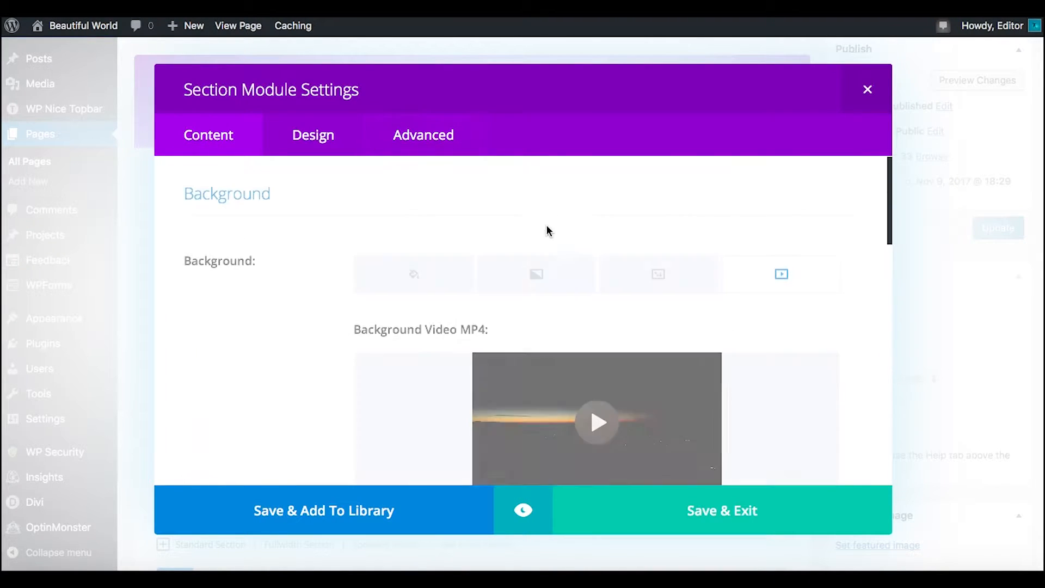
scroll("down", 3)
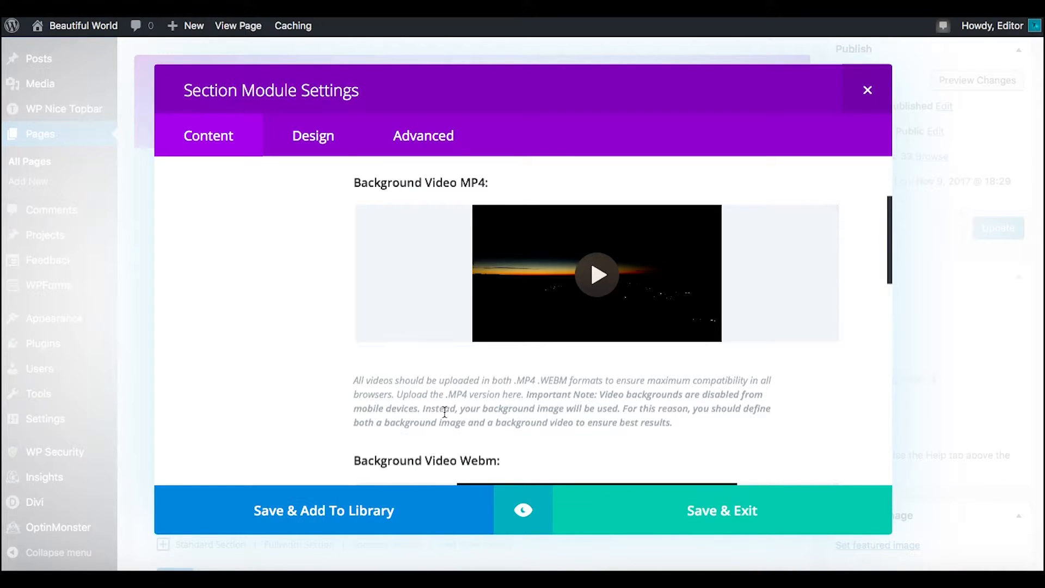
mouse_move(530, 416)
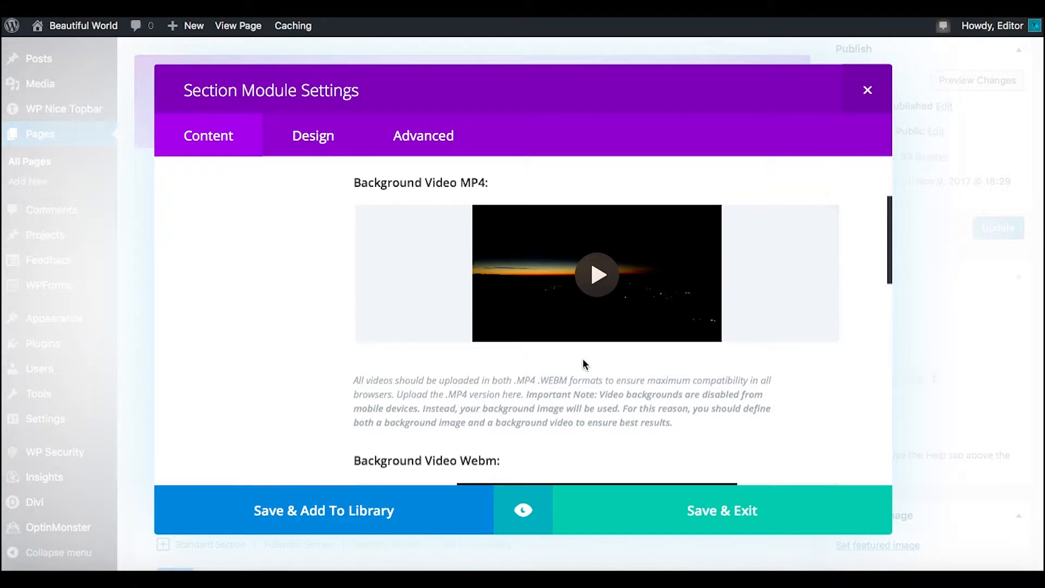
left_click(424, 135)
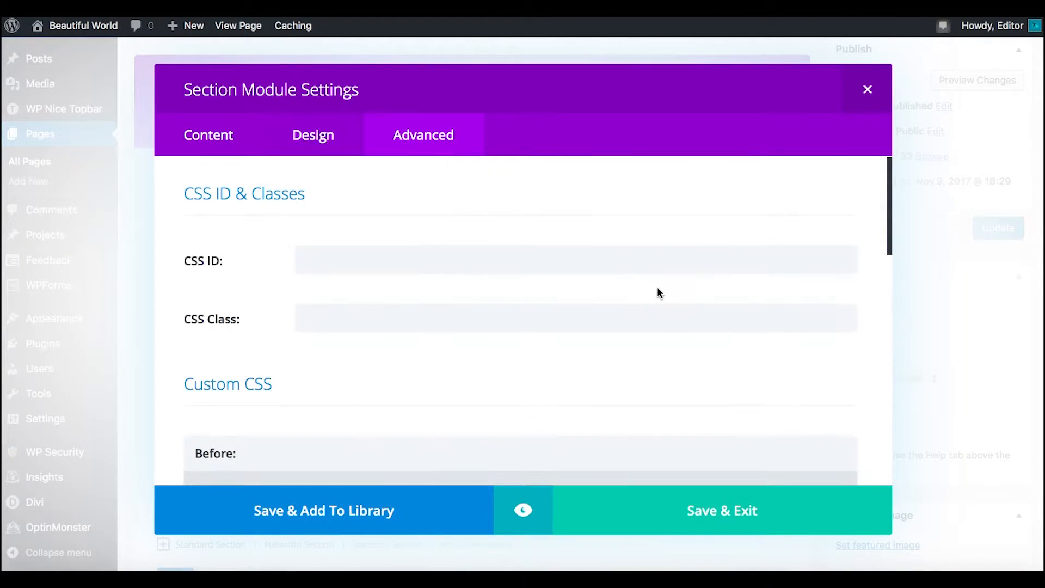
scroll("down", 3)
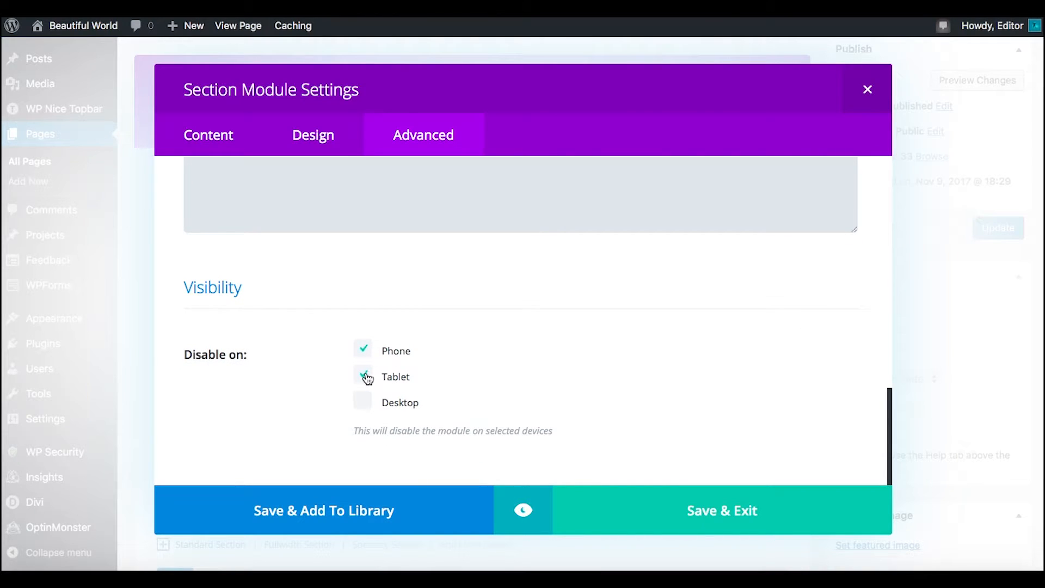
left_click(363, 376)
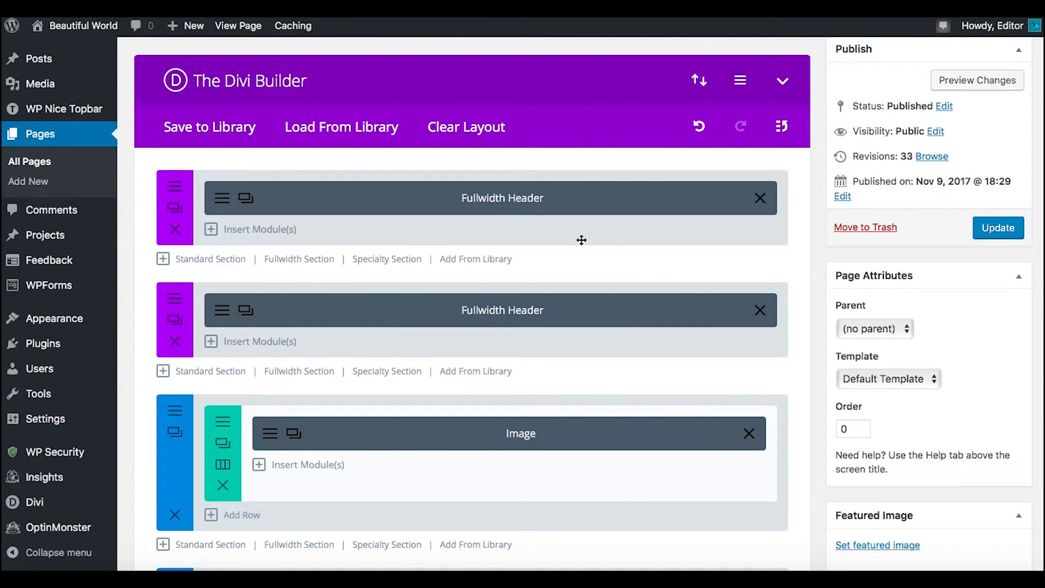
mouse_move(403, 204)
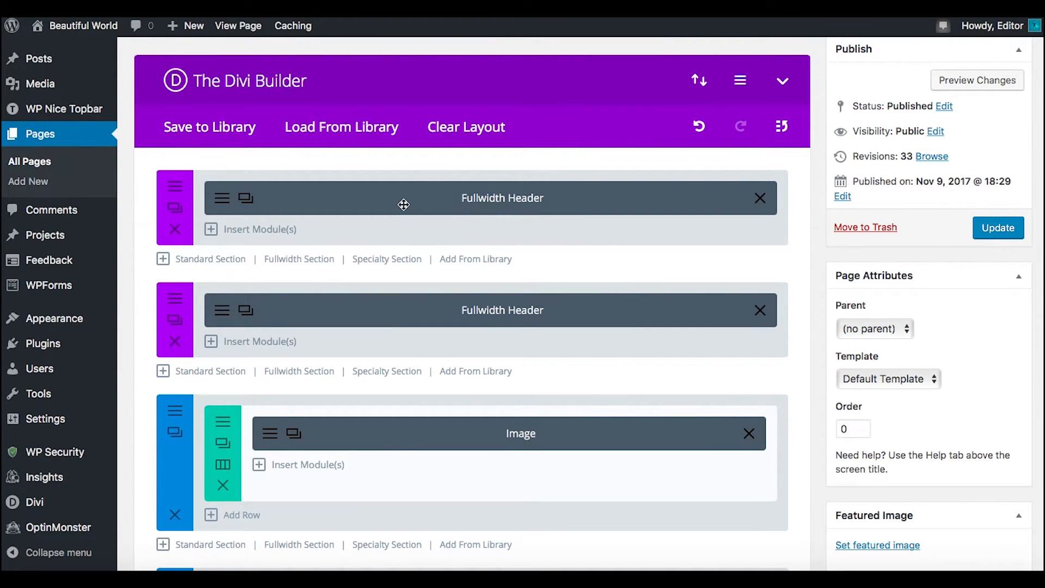
mouse_move(513, 212)
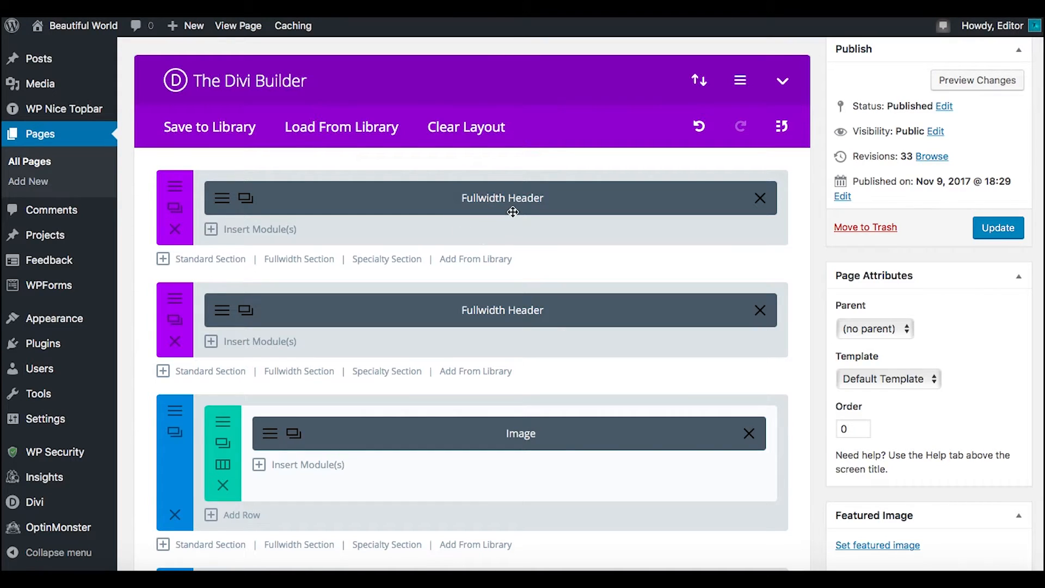
mouse_move(468, 212)
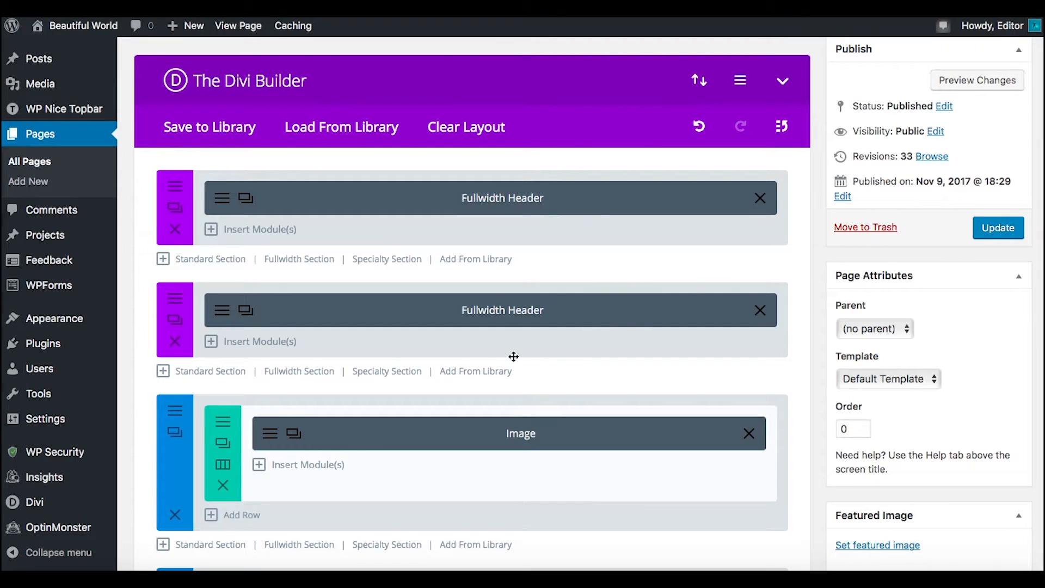
mouse_move(301, 269)
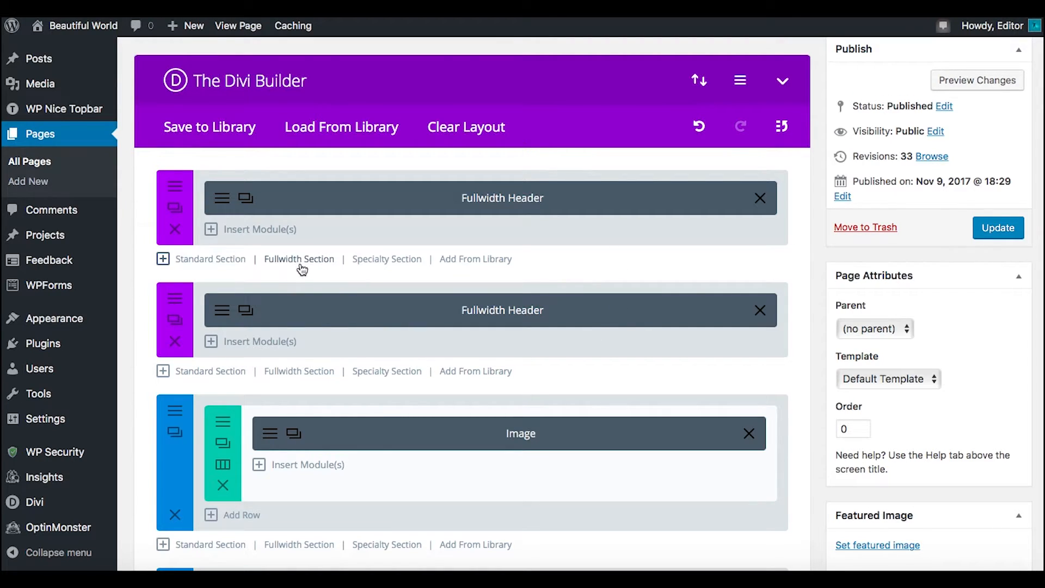
mouse_move(307, 262)
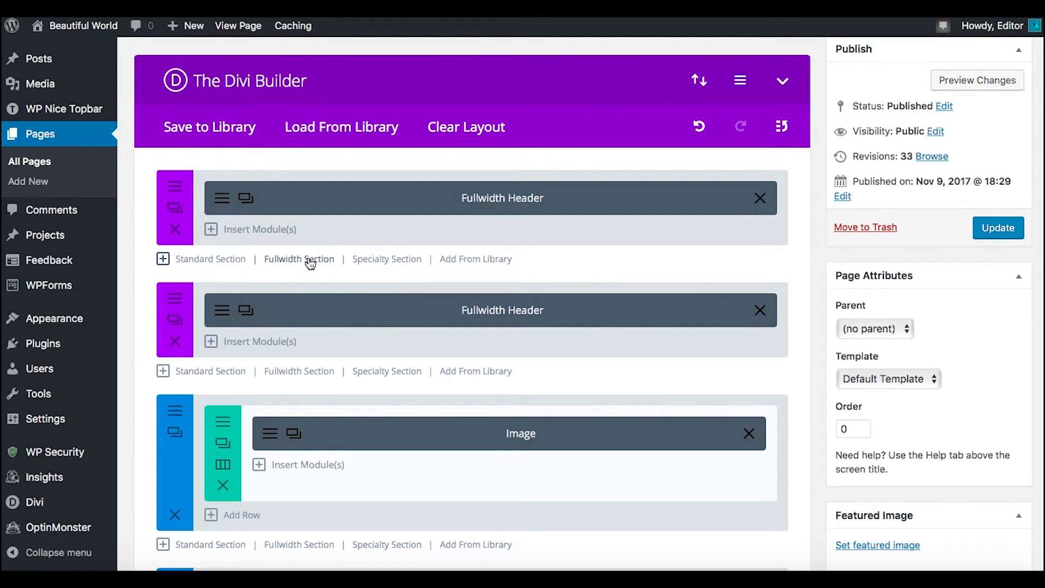
Add a fullwidth section below the first header to show fullwidth module choices
left_click(760, 309)
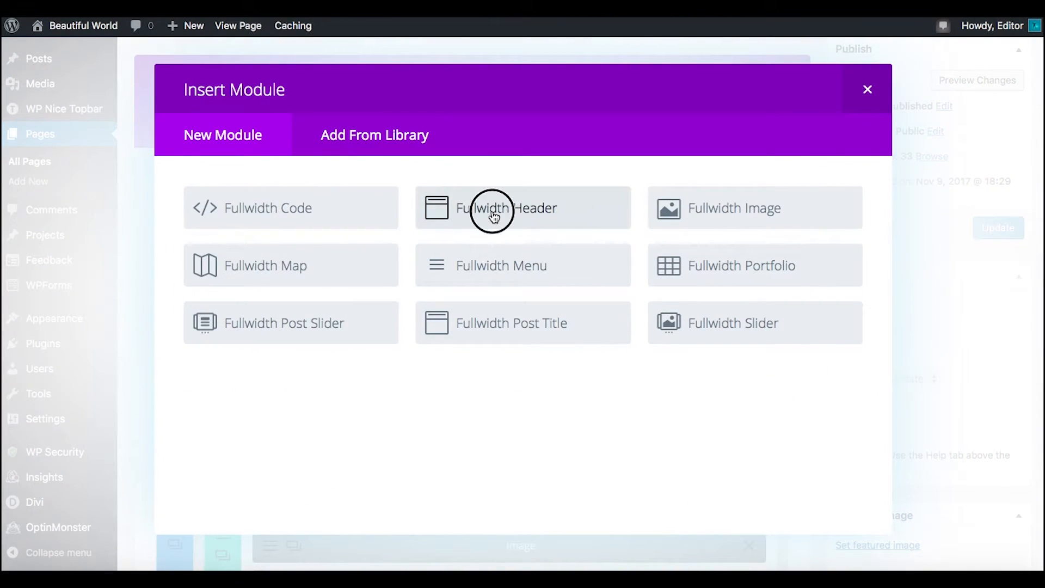
Insert a Fullwidth Header module into the new second fullwidth section
left_click(522, 208)
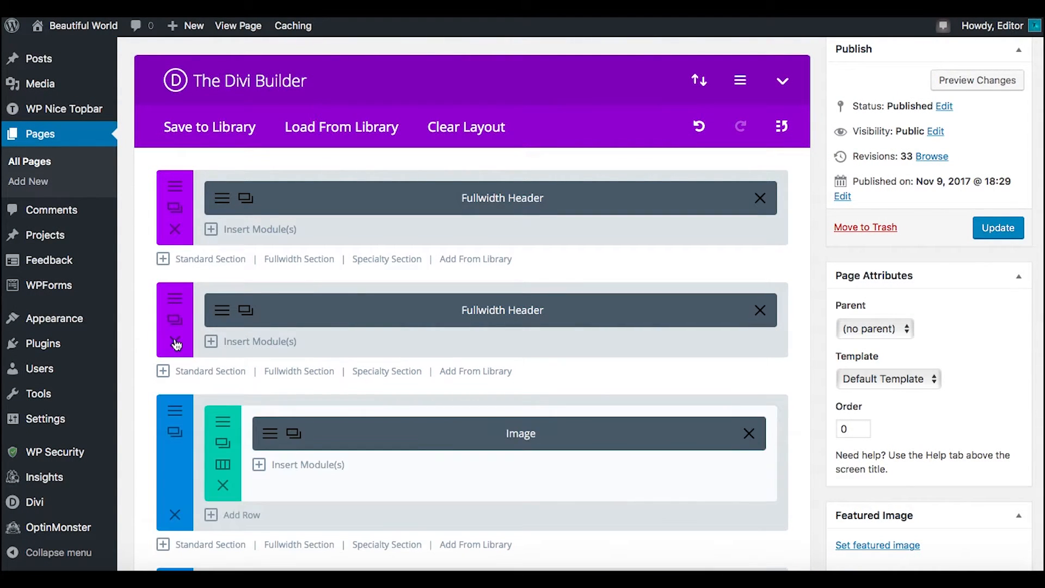
mouse_move(385, 323)
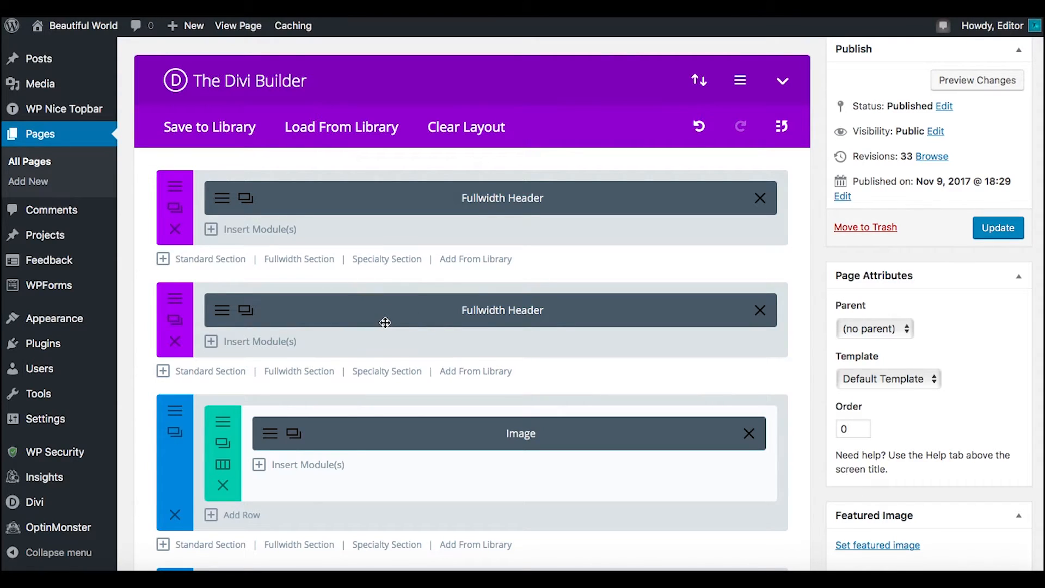
mouse_move(252, 333)
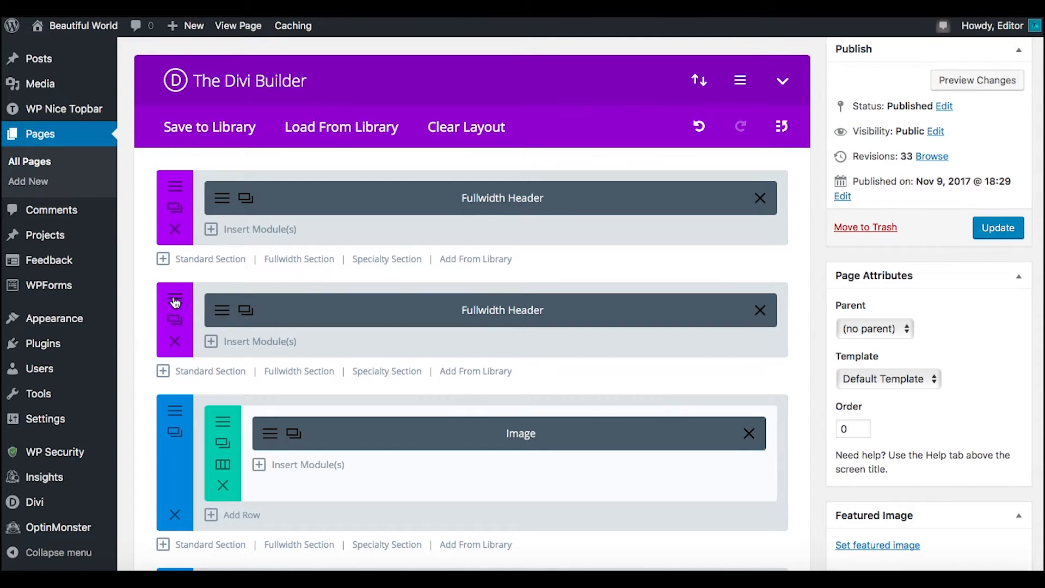
Disable the second header section on desktop in its Advanced visibility settings and save
left_click(175, 302)
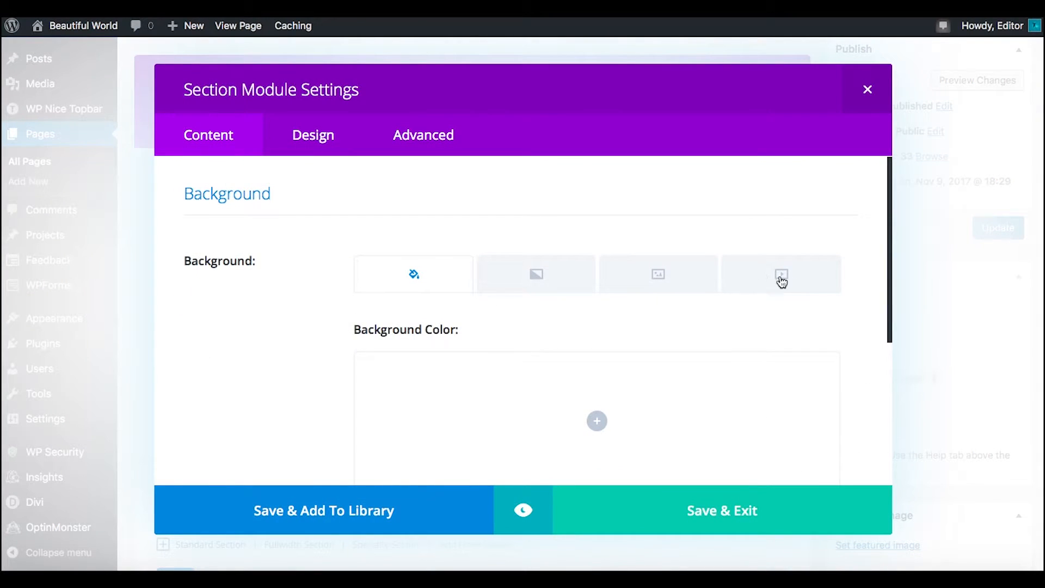
scroll("down", 3)
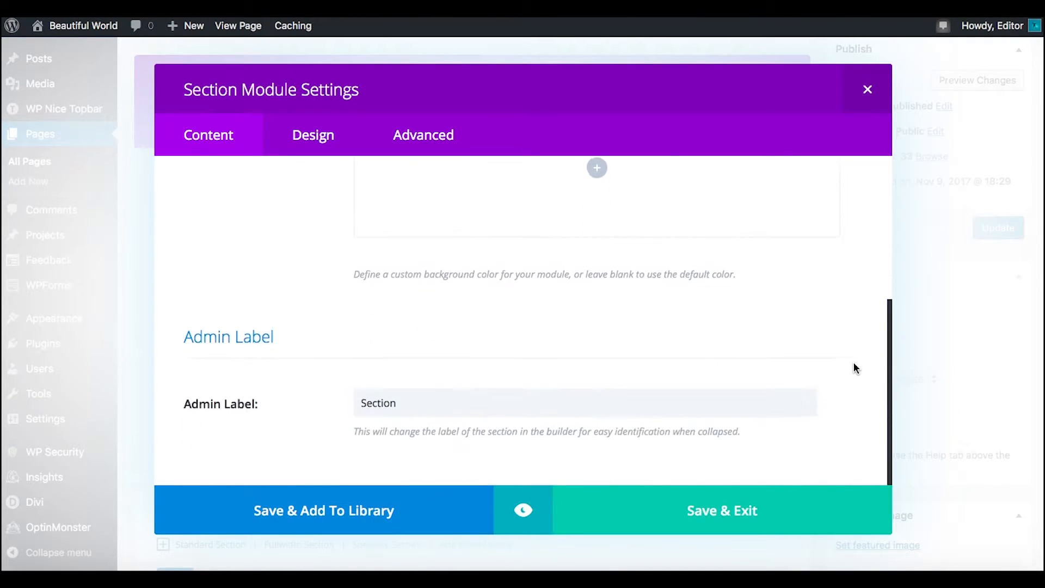
left_click(312, 135)
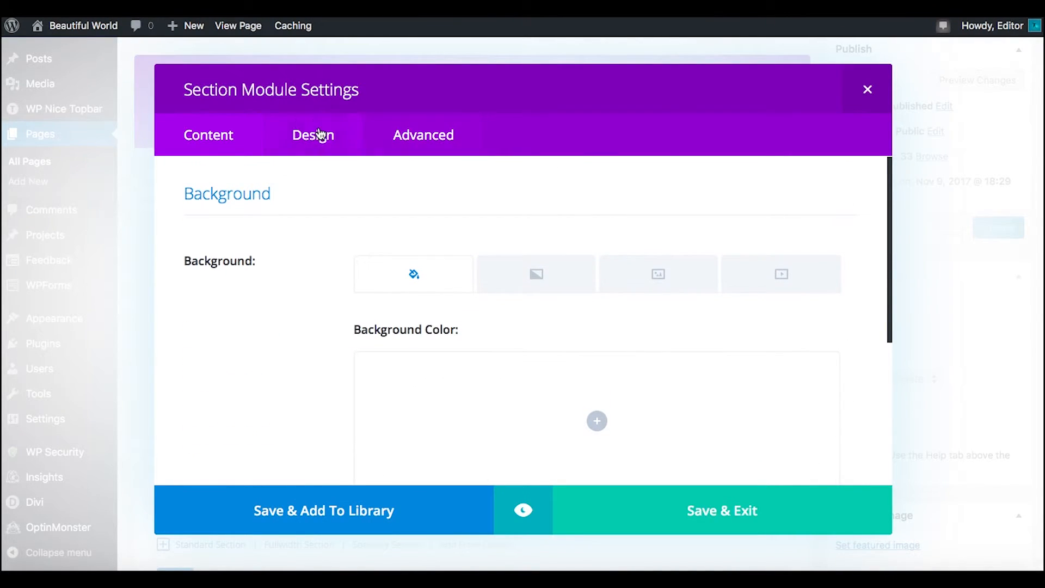
left_click(312, 135)
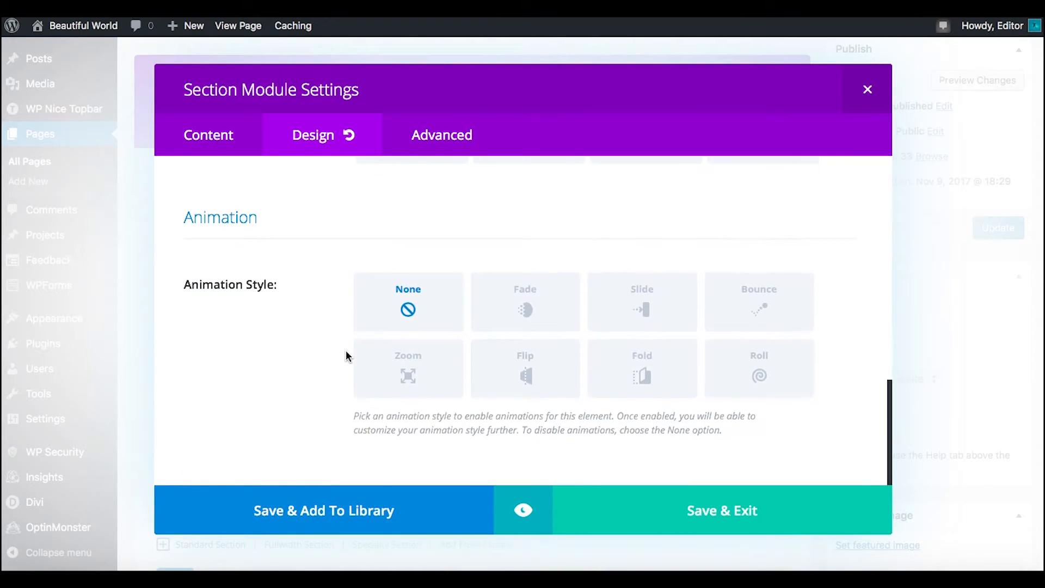
left_click(424, 134)
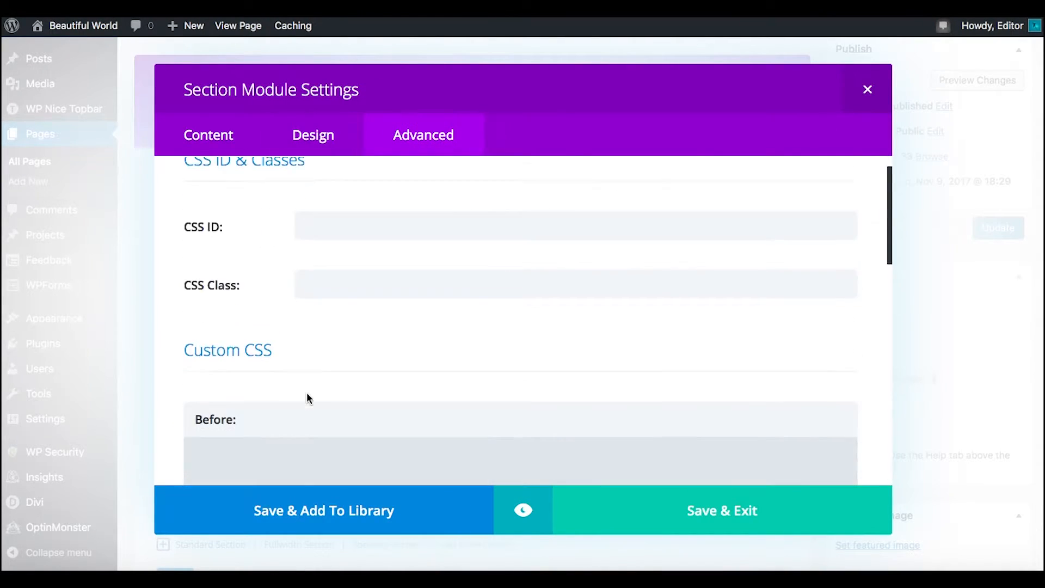
scroll("down", 3)
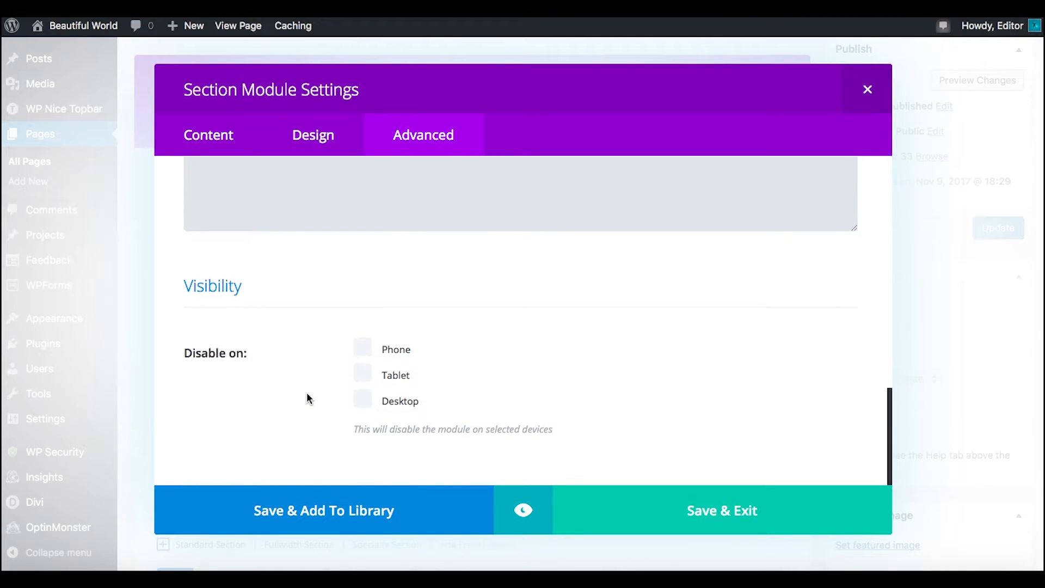
left_click(363, 403)
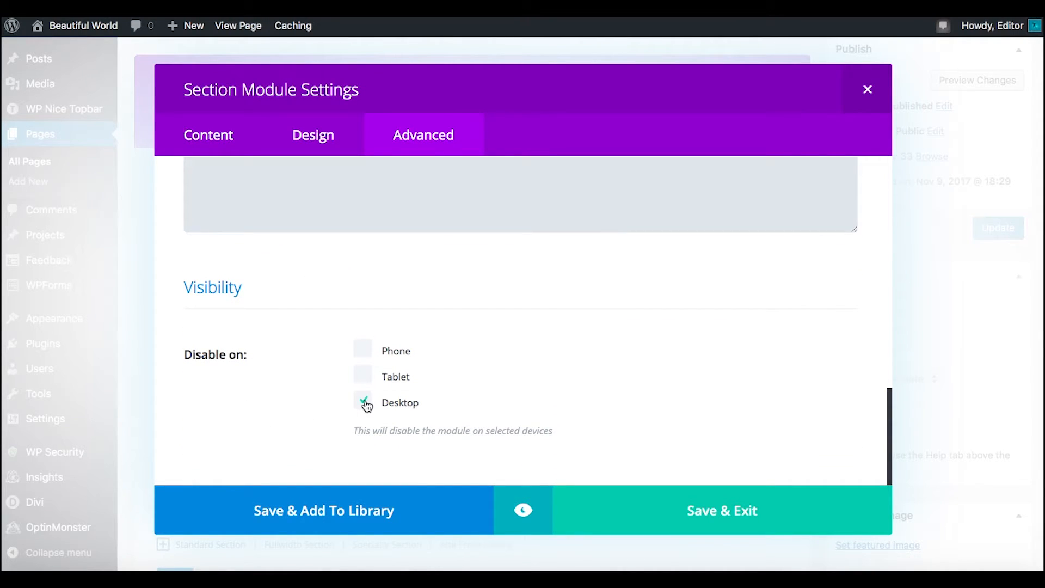
left_click(363, 402)
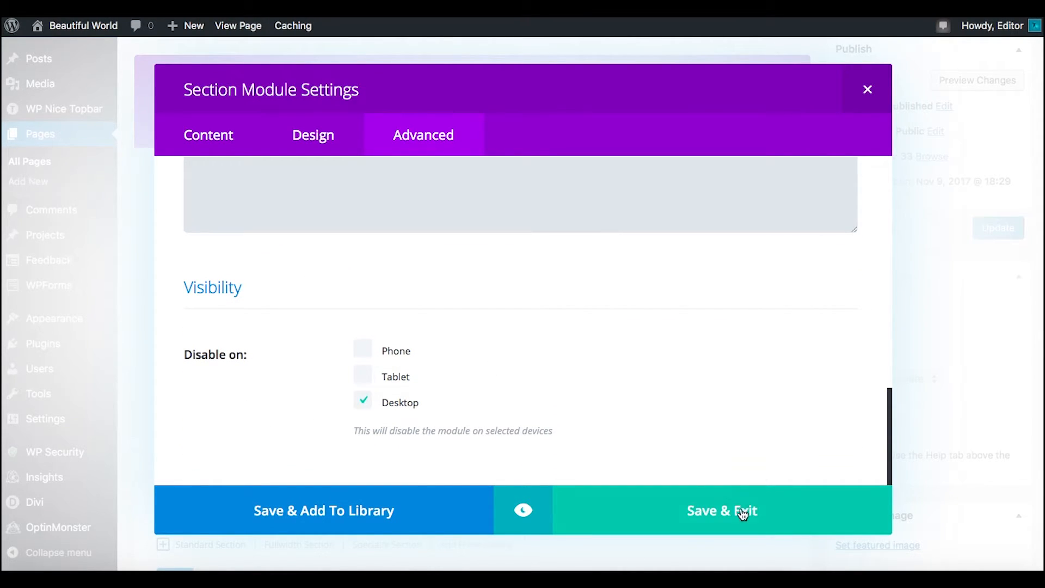
left_click(722, 510)
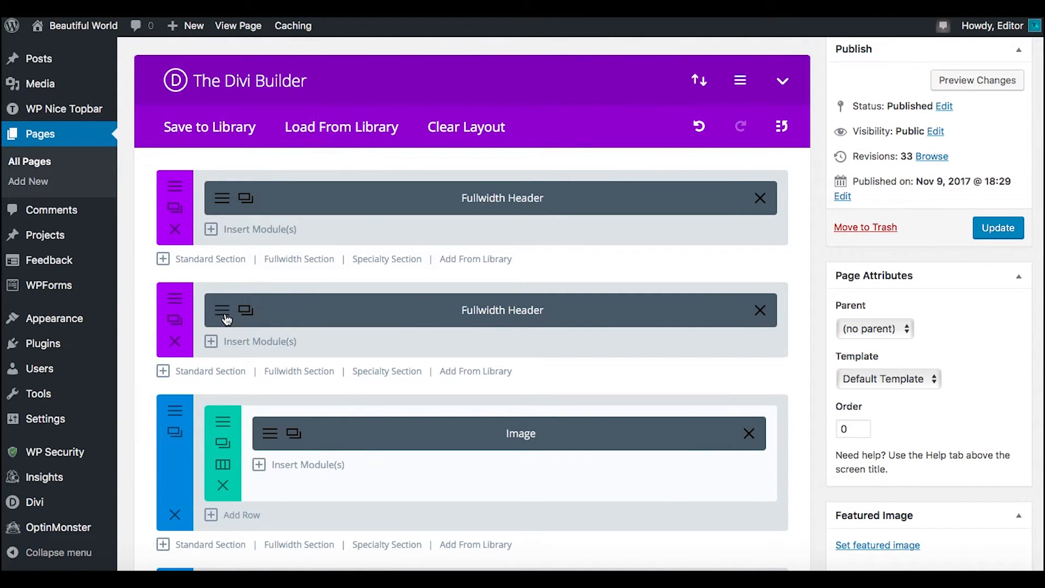
Open the 'Beautiful New World' header module settings and scroll to its sunset background
left_click(222, 310)
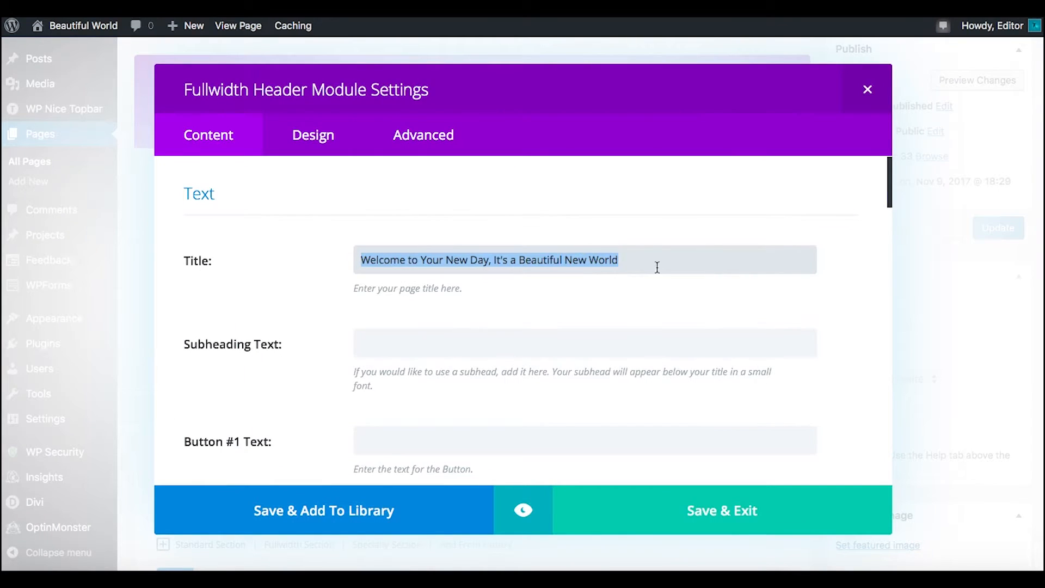
mouse_move(309, 250)
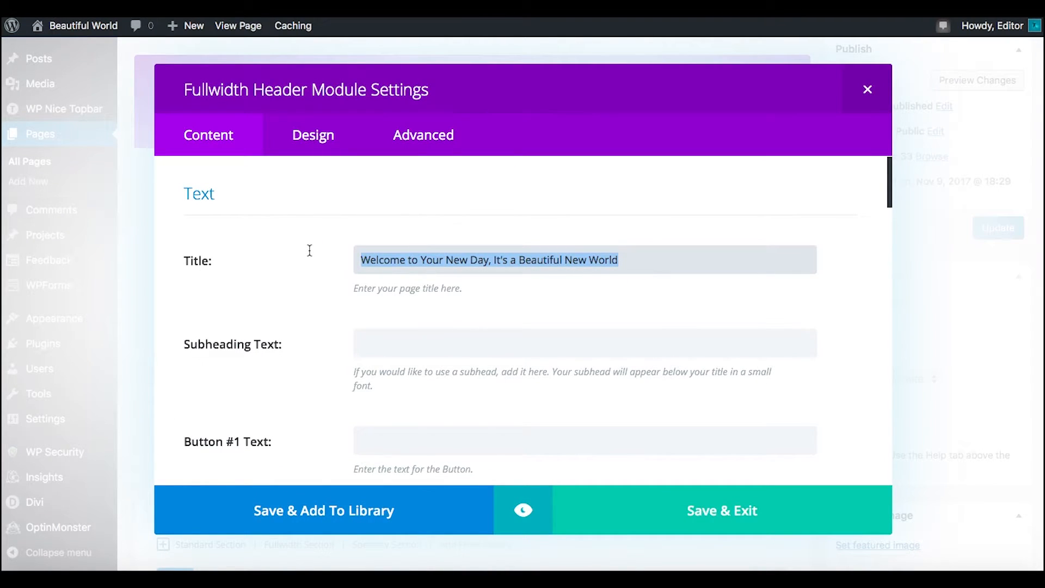
mouse_move(635, 275)
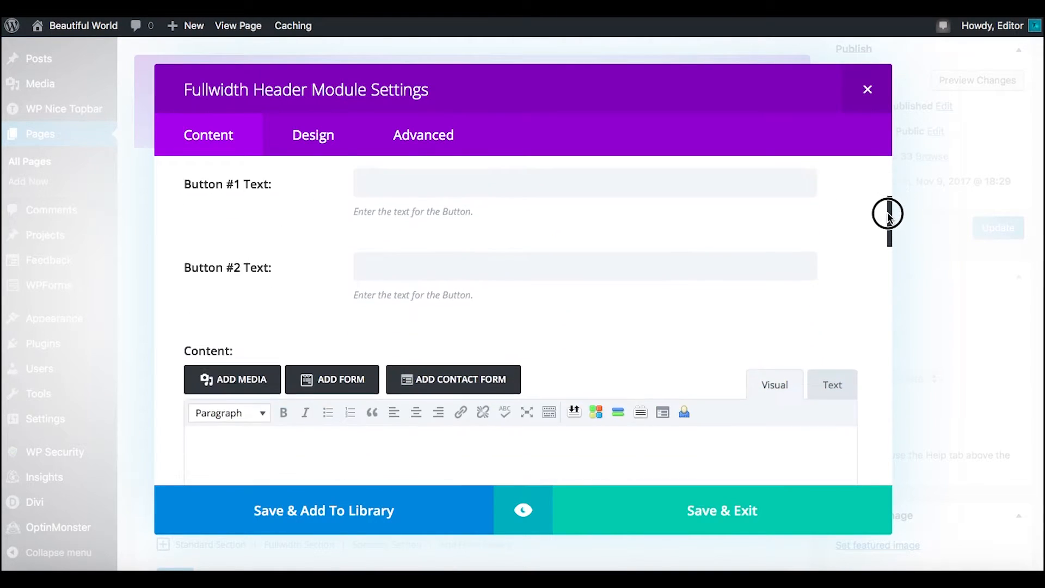
scroll("down", 3)
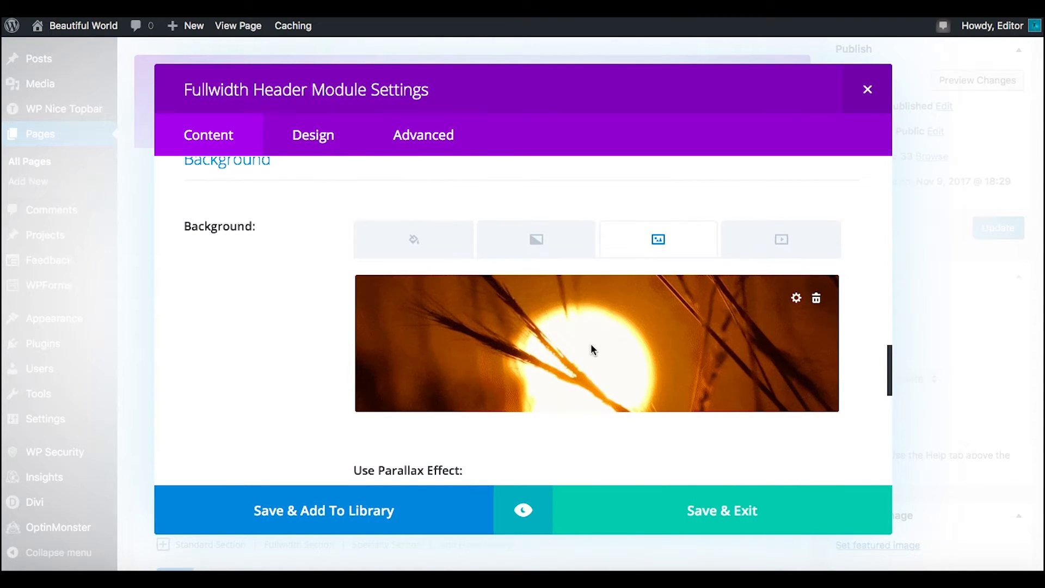
mouse_move(619, 342)
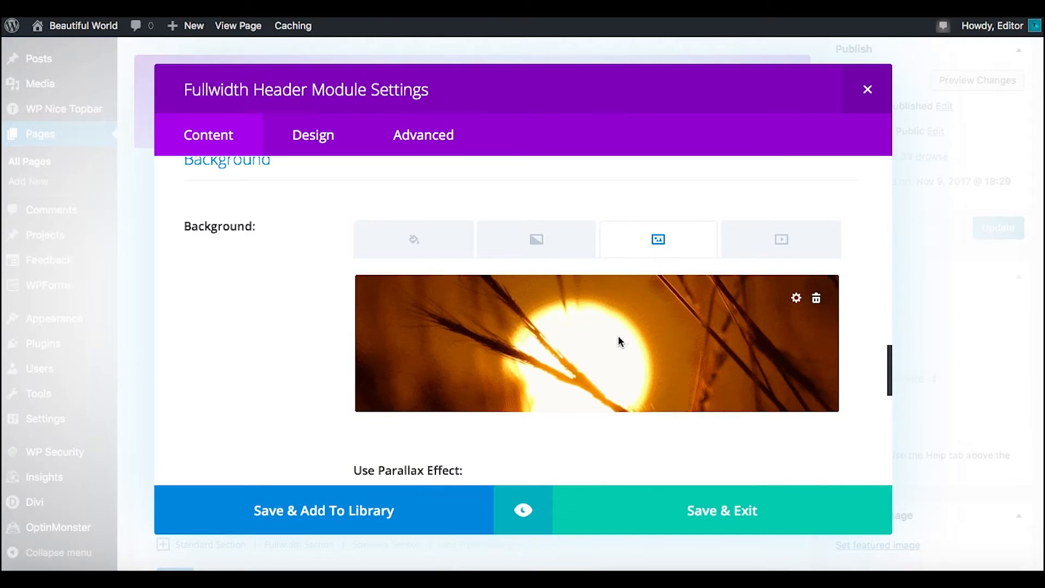
mouse_move(627, 356)
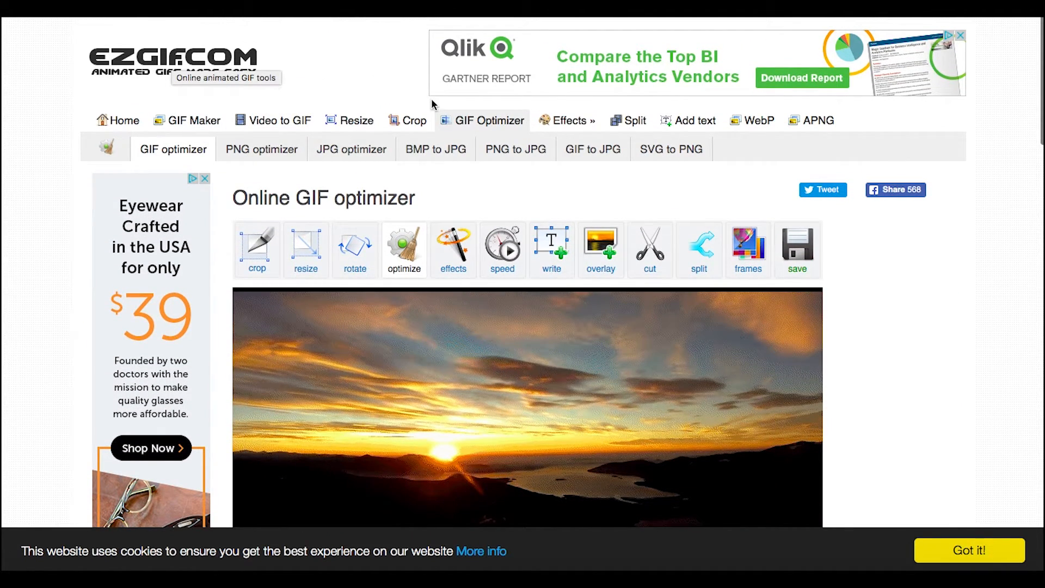
Check ezgif's optimized sunset GIF result: 14.73MiB, down from 34.79MiB
scroll("down", 3)
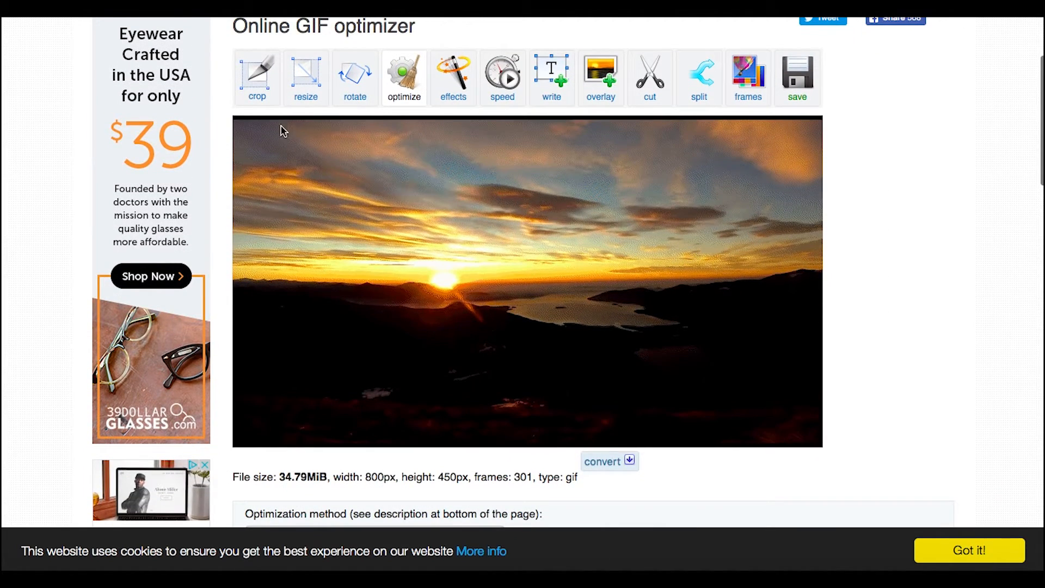
scroll("down", 3)
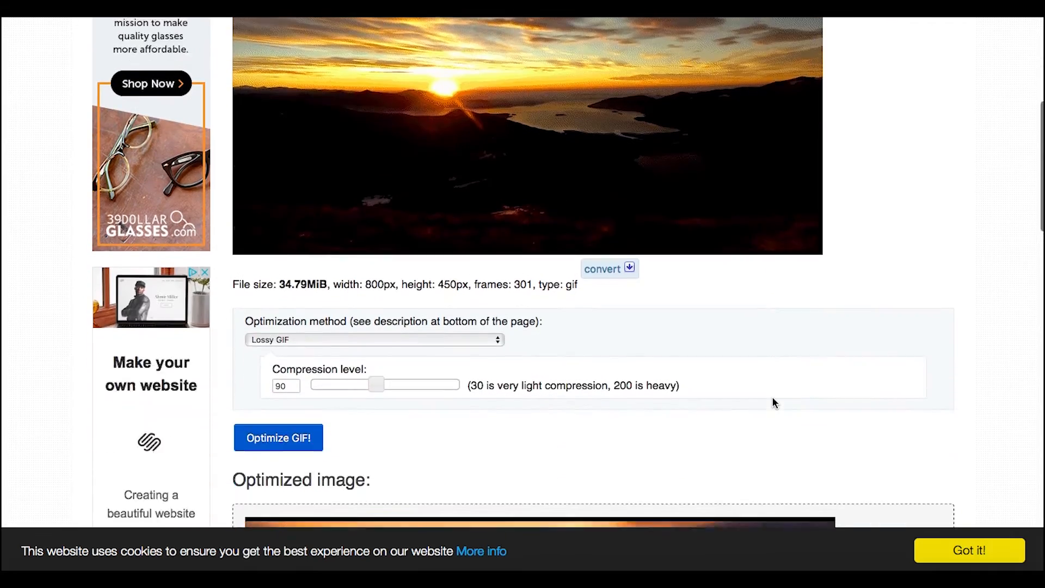
scroll("down", 3)
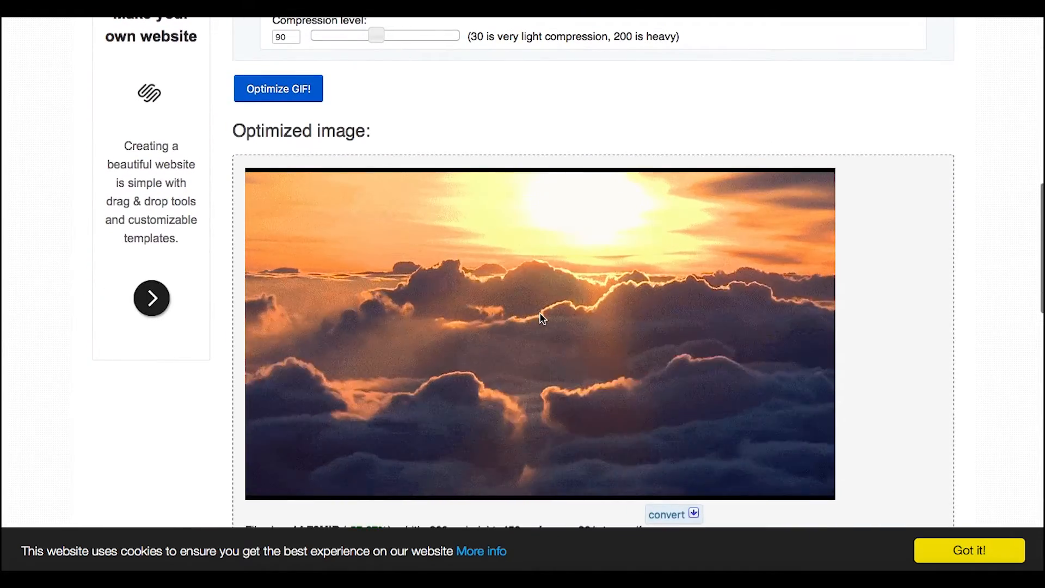
scroll("down", 3)
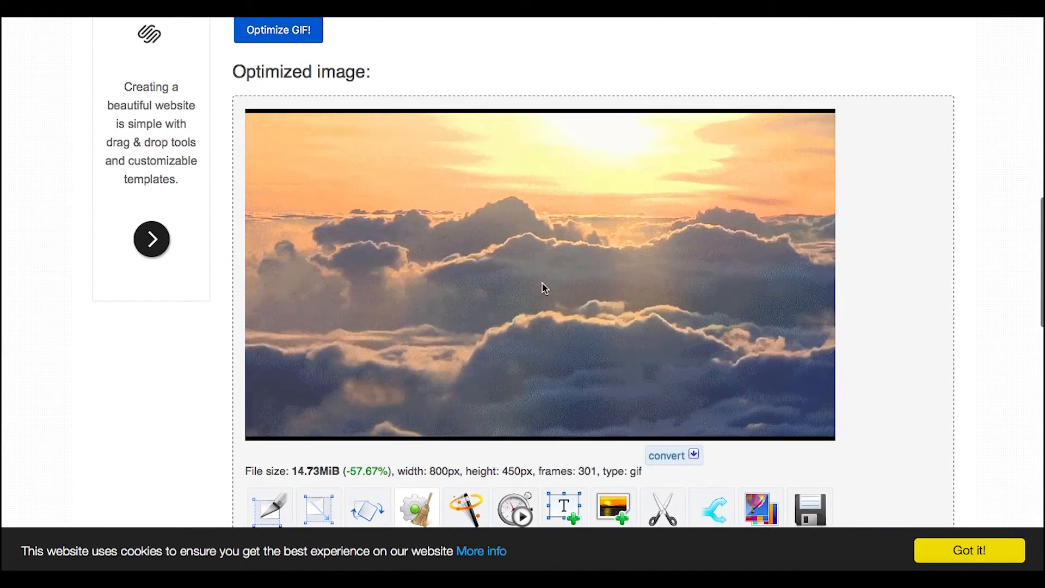
scroll("down", 3)
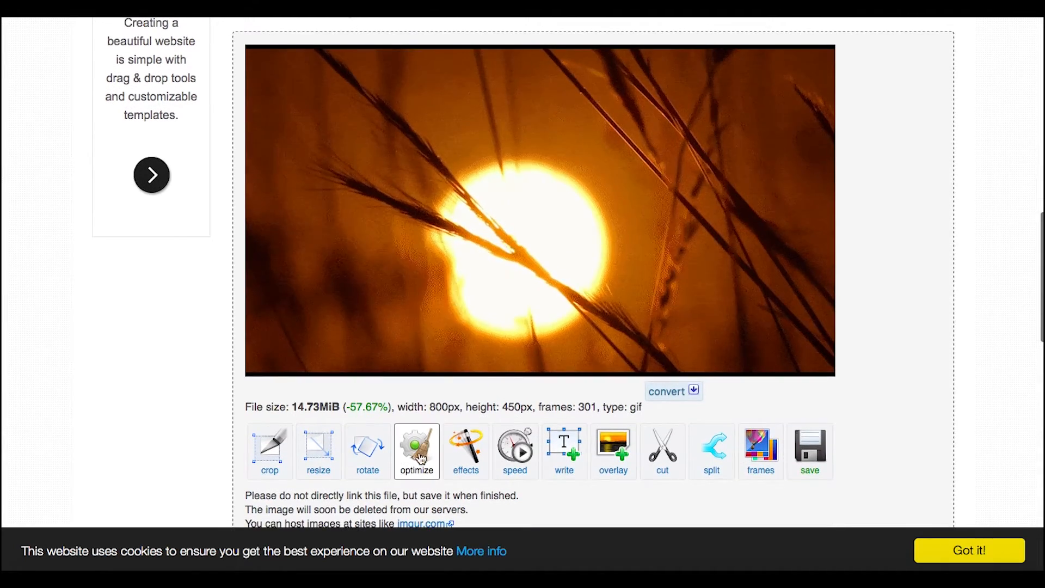
left_click(416, 451)
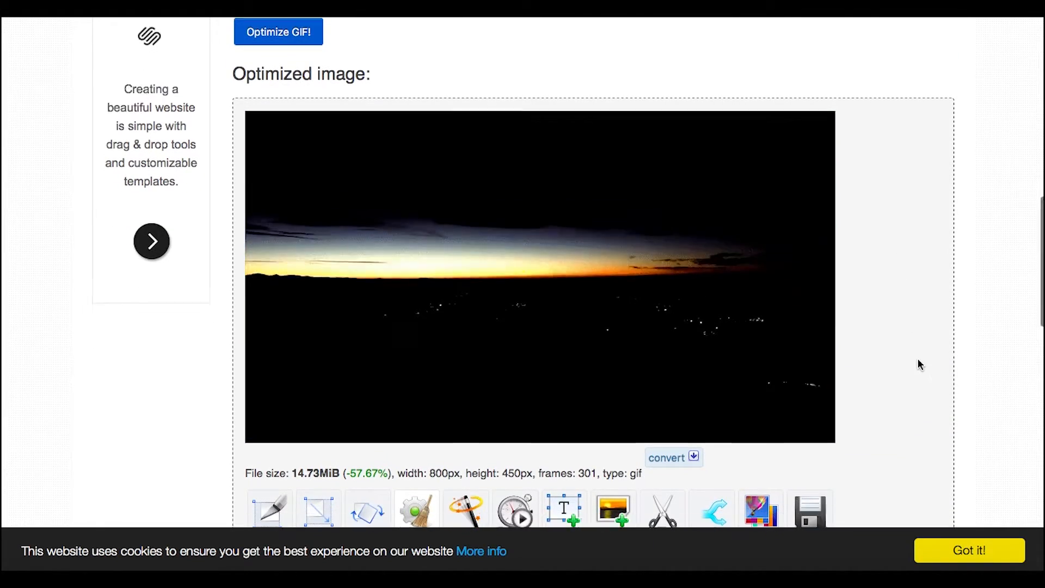
scroll("down", 3)
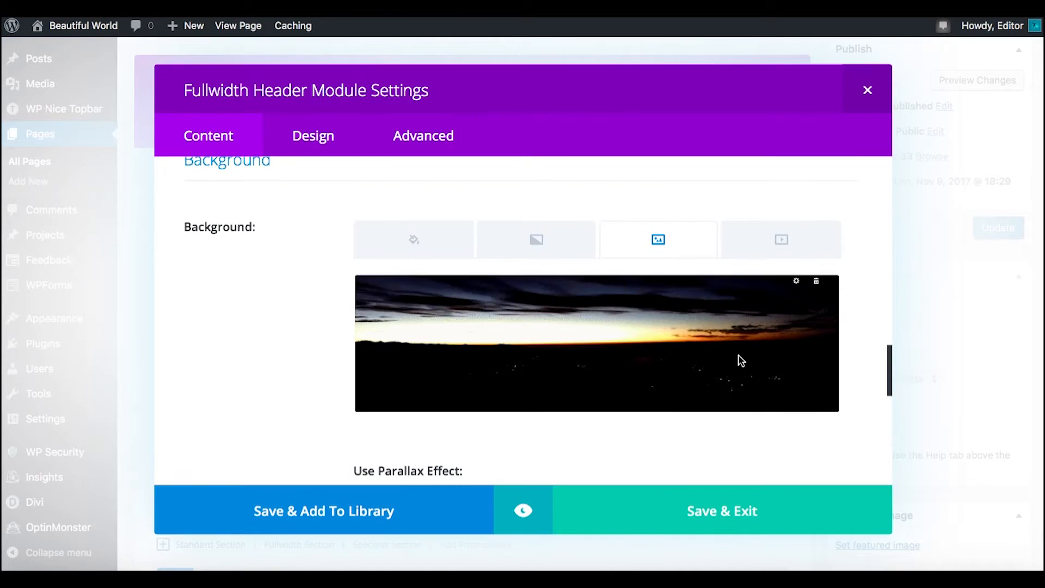
Review the GIF header module's settings and save them with Desktop still disabled
scroll("down", 3)
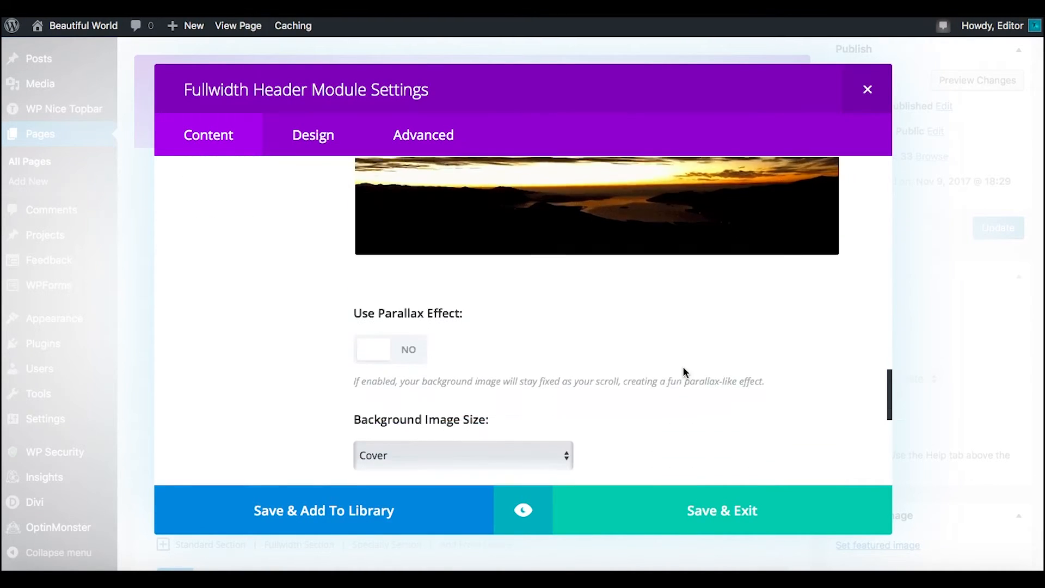
scroll("down", 3)
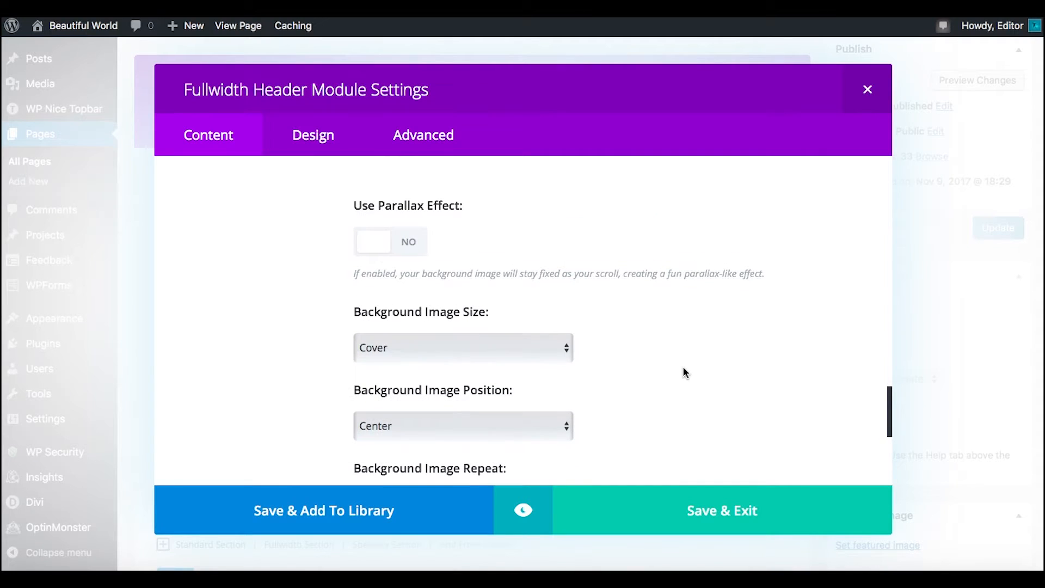
scroll("down", 3)
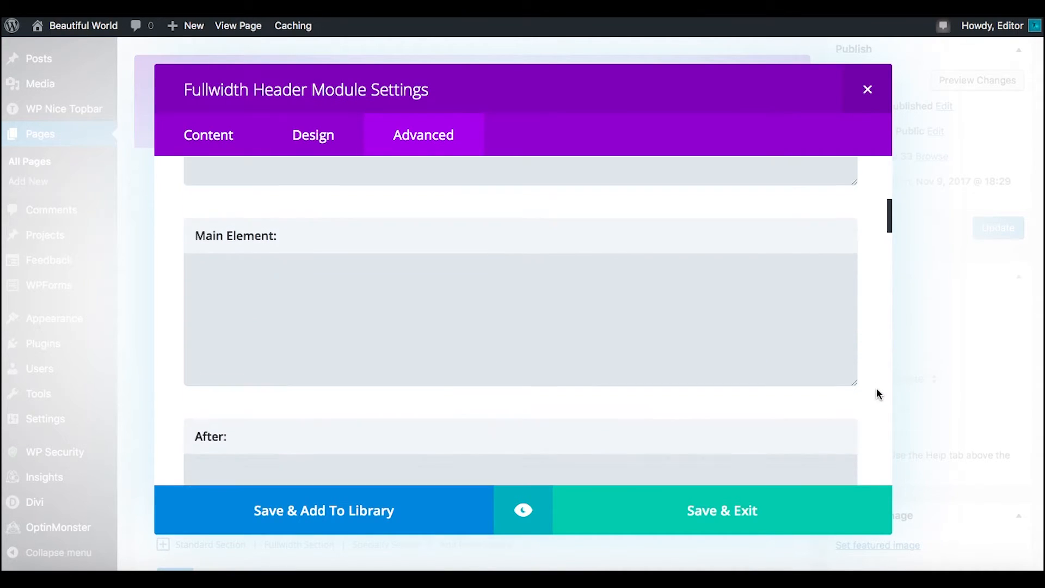
scroll("down", 3)
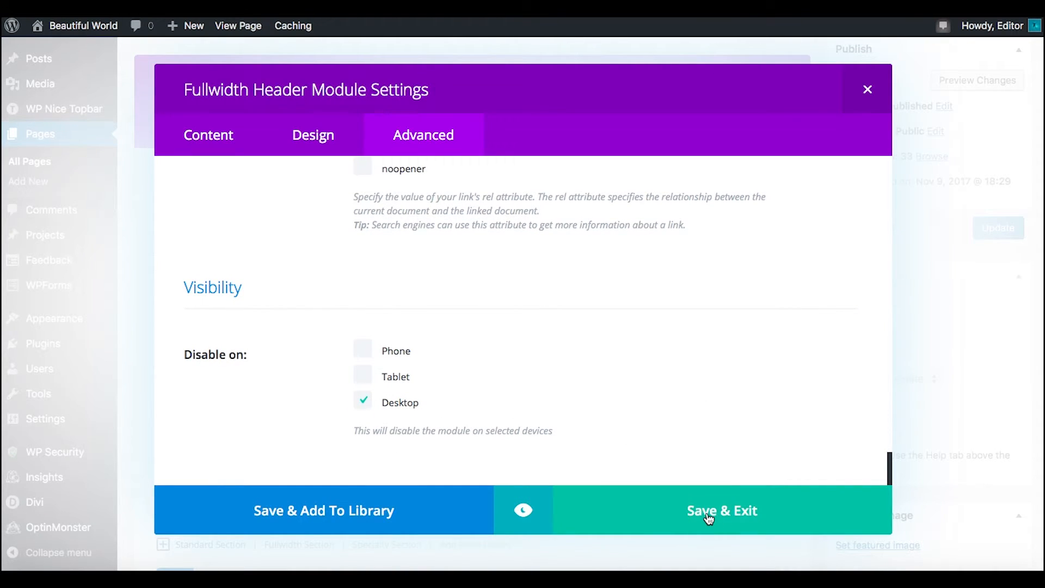
left_click(722, 511)
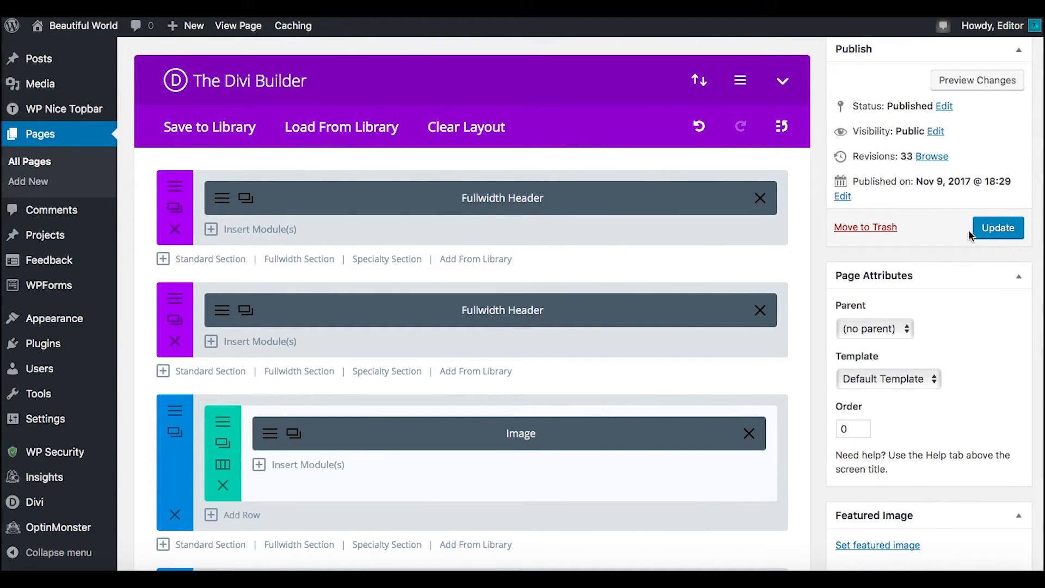